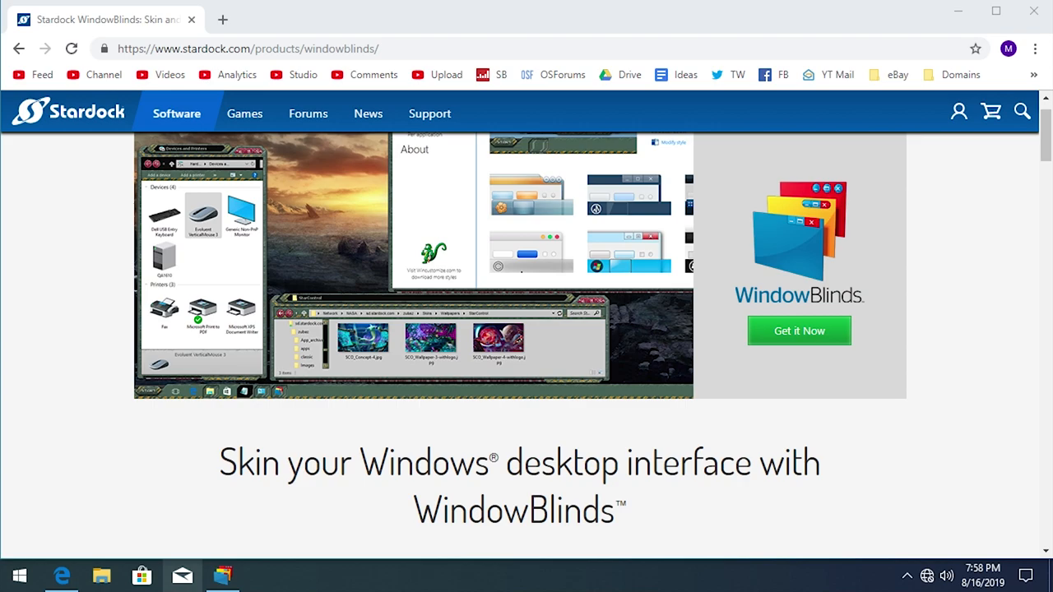
{"action": "mouse_move", "coordinate": [181, 250]}
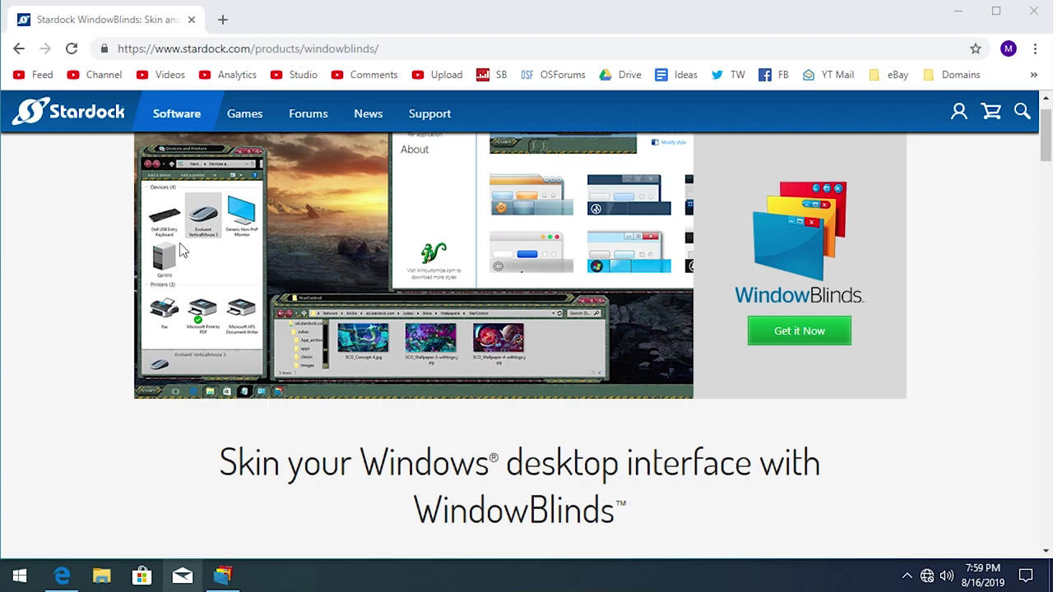
{"action": "mouse_move", "coordinate": [411, 353]}
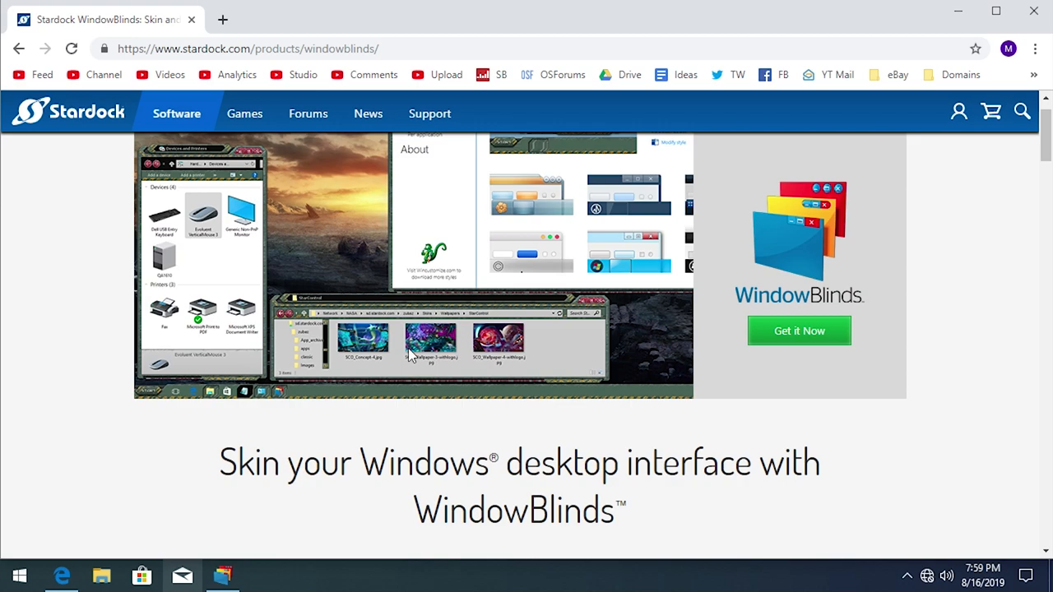
Step: Go from the WindowBlinds product page to its download options via Get it Now
{"action": "left_click", "coordinate": [799, 330]}
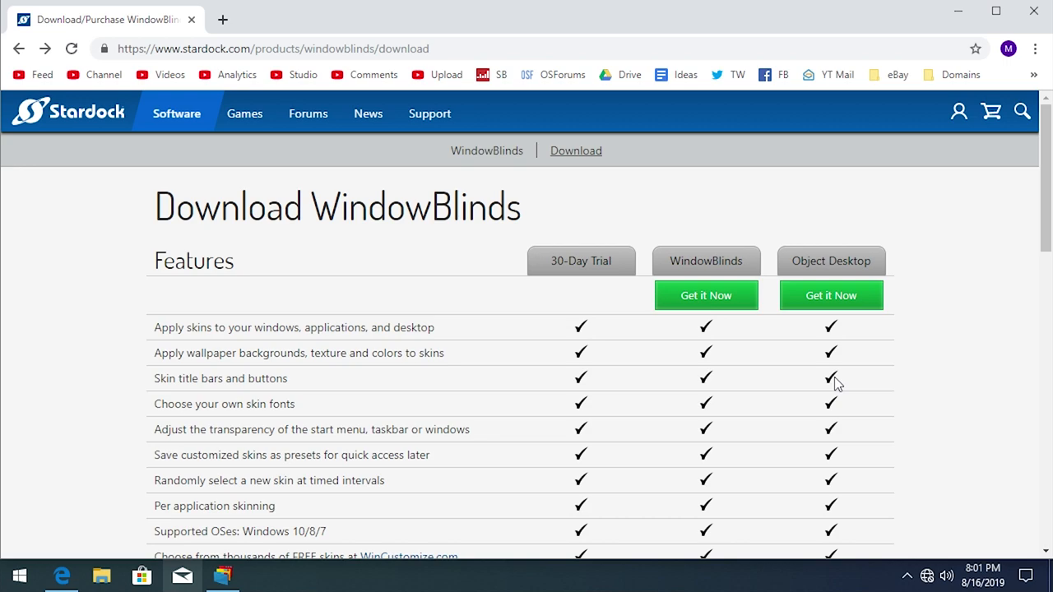
Step: Look over the trial, WindowBlinds and Object Desktop feature comparison table
{"action": "scroll", "scroll_direction": "down", "scroll_amount": 3}
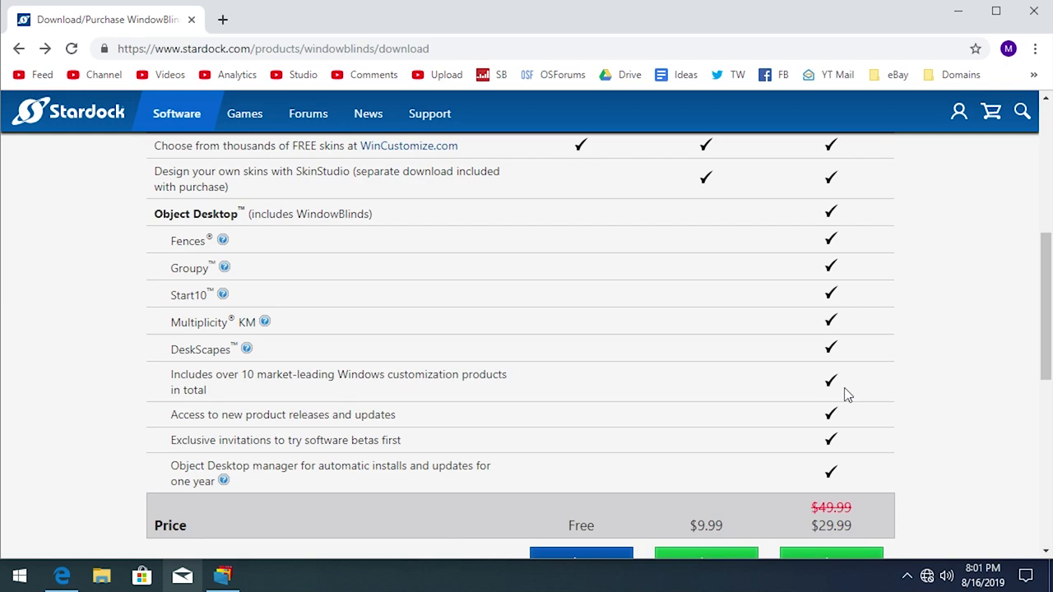
{"action": "mouse_move", "coordinate": [816, 400]}
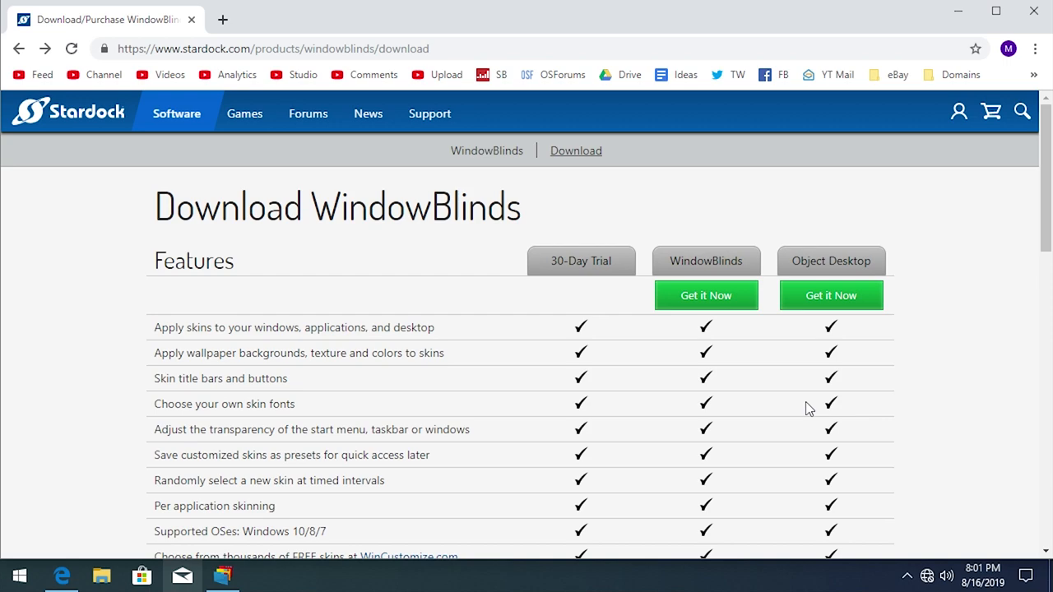
{"action": "scroll", "scroll_direction": "down", "scroll_amount": 3}
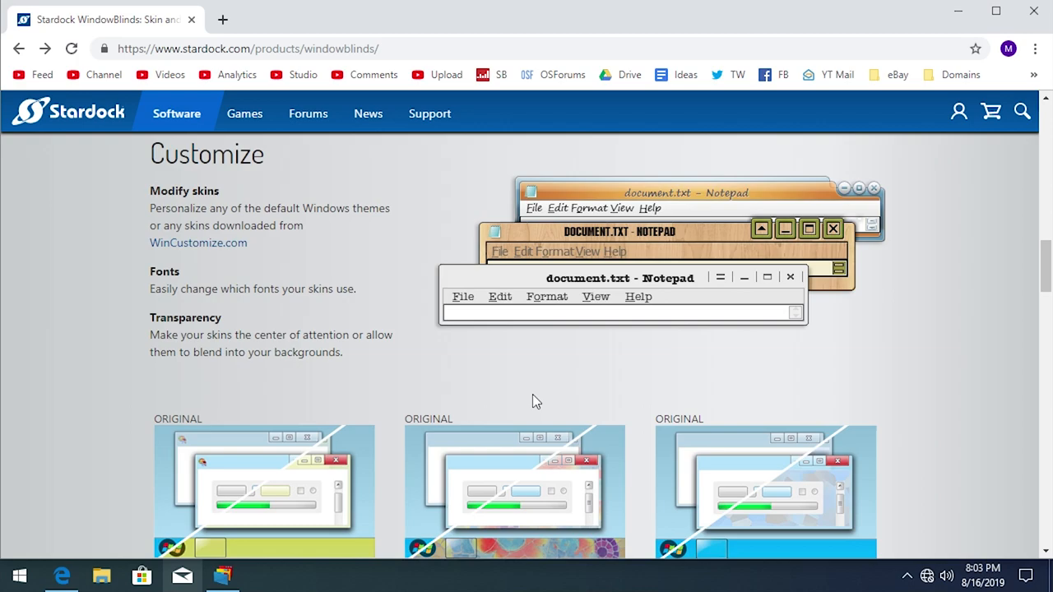
Step: Scroll the product page down to the System Requirements for Windows 10, 8 and 7
{"action": "scroll", "scroll_direction": "down", "scroll_amount": 3}
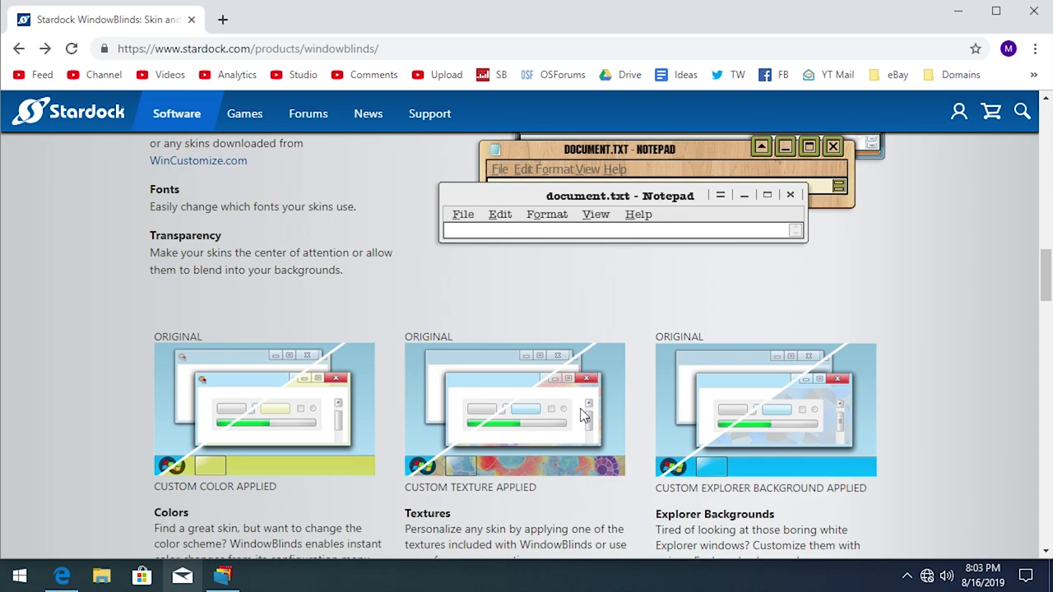
{"action": "scroll", "scroll_direction": "down", "scroll_amount": 3}
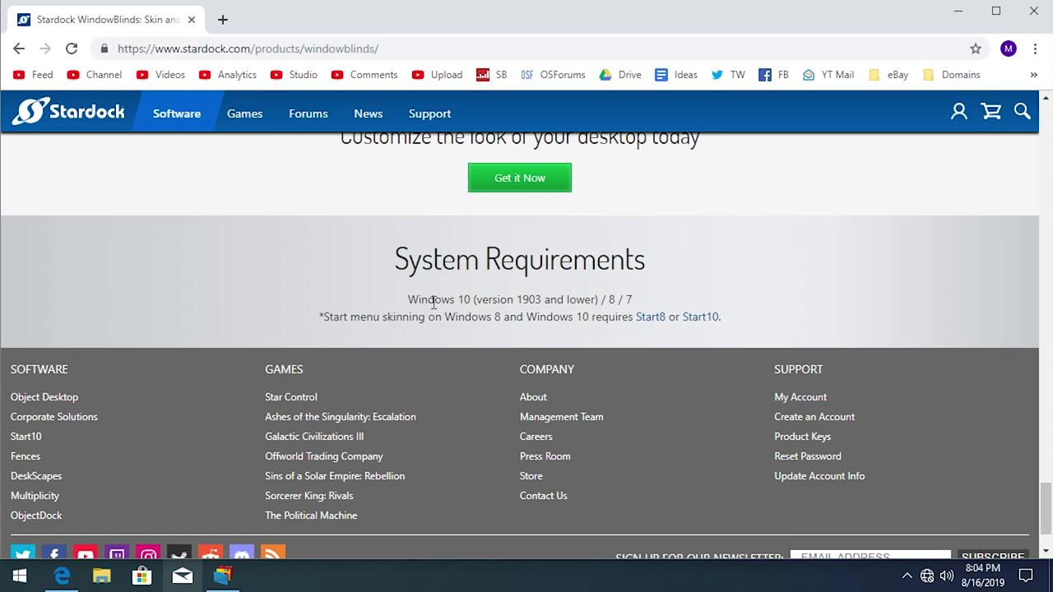
{"action": "mouse_move", "coordinate": [651, 297]}
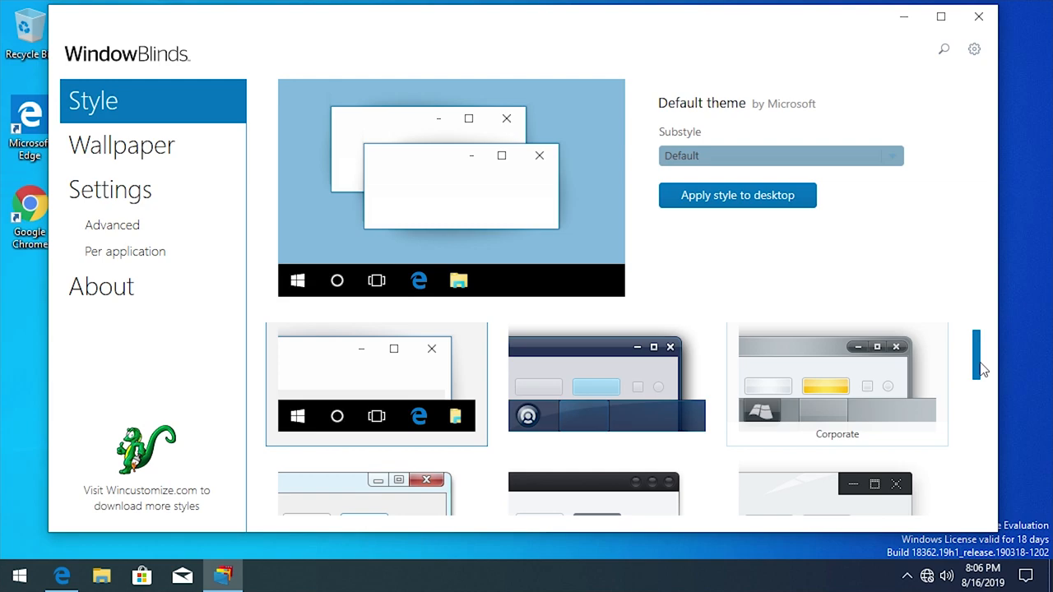
Step: Scroll the WindowBlinds style gallery to the bottom where Win8 Metro appears
{"action": "scroll", "scroll_direction": "down", "scroll_amount": 3}
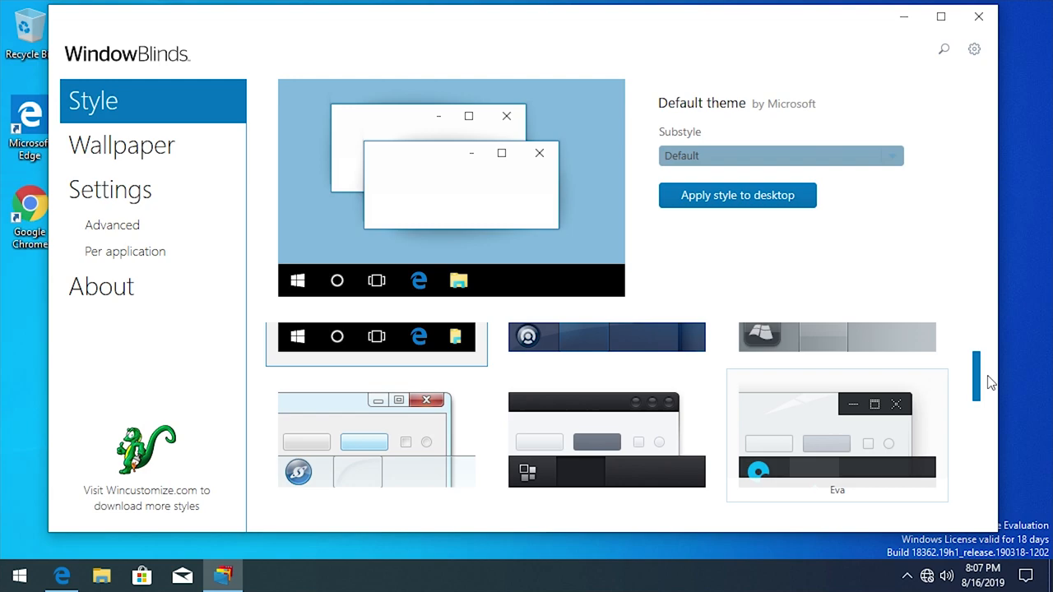
{"action": "scroll", "scroll_direction": "down", "scroll_amount": 3}
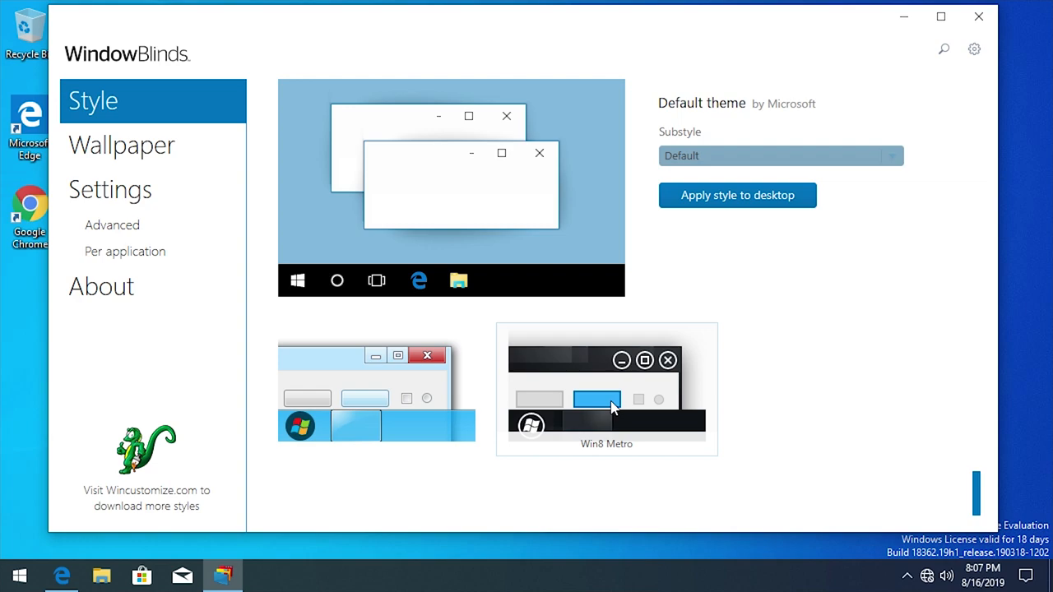
Step: Open the full-size preview of the Win8 Metro style by Stardock
{"action": "left_click", "coordinate": [607, 388]}
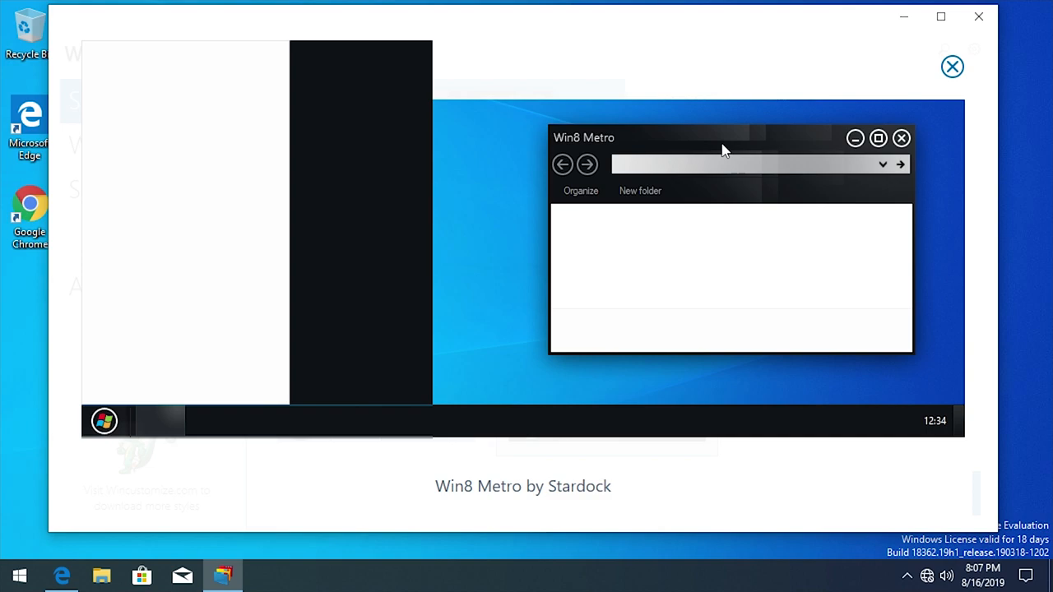
{"action": "mouse_move", "coordinate": [168, 302]}
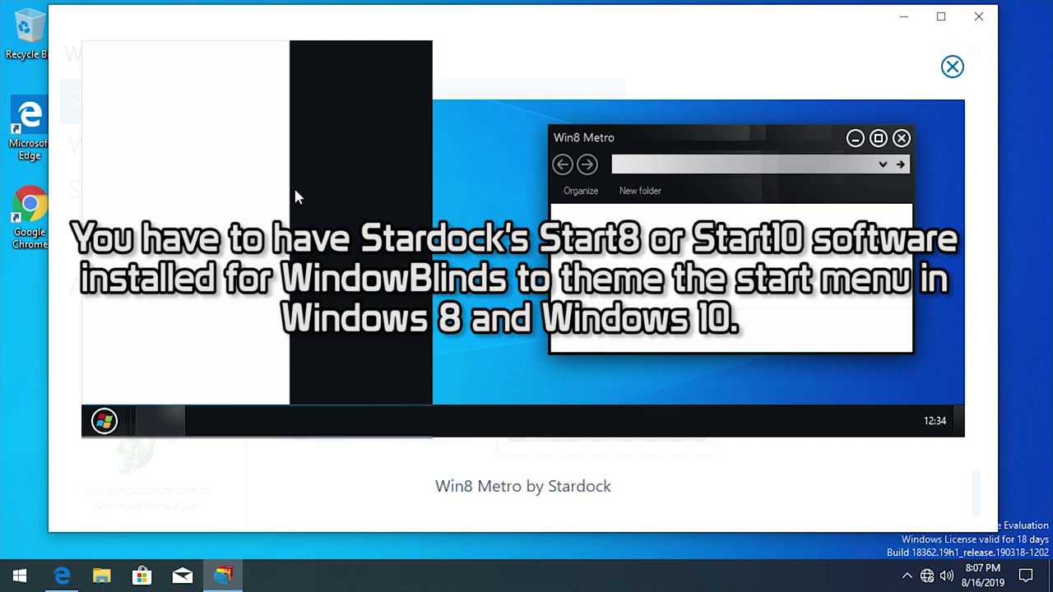
{"action": "mouse_move", "coordinate": [951, 66]}
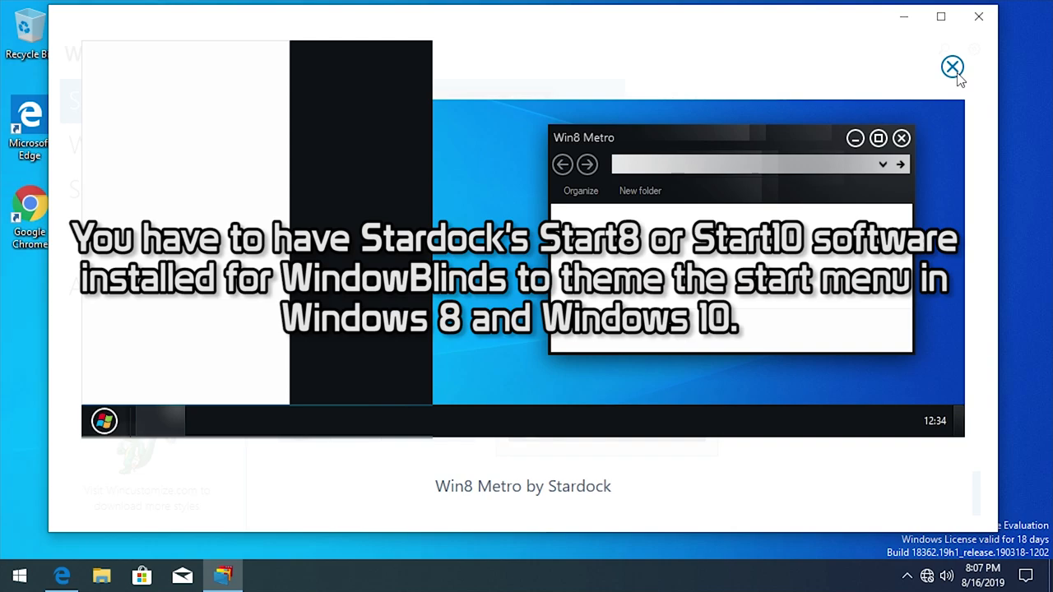
Step: Close the Win8 Metro preview so the style can be applied to the desktop
{"action": "left_click", "coordinate": [951, 65]}
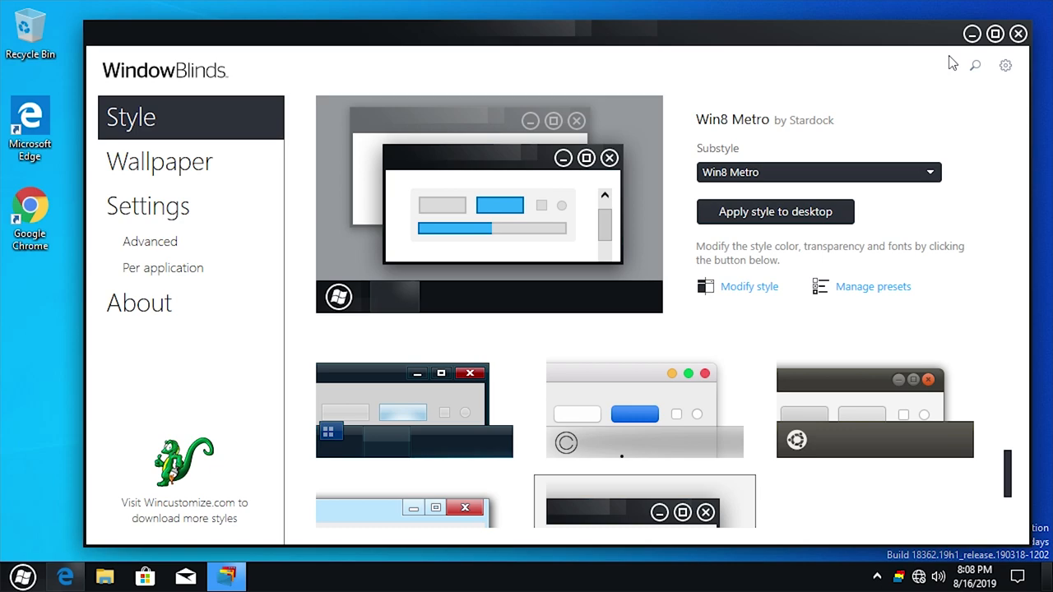
{"action": "mouse_move", "coordinate": [605, 13]}
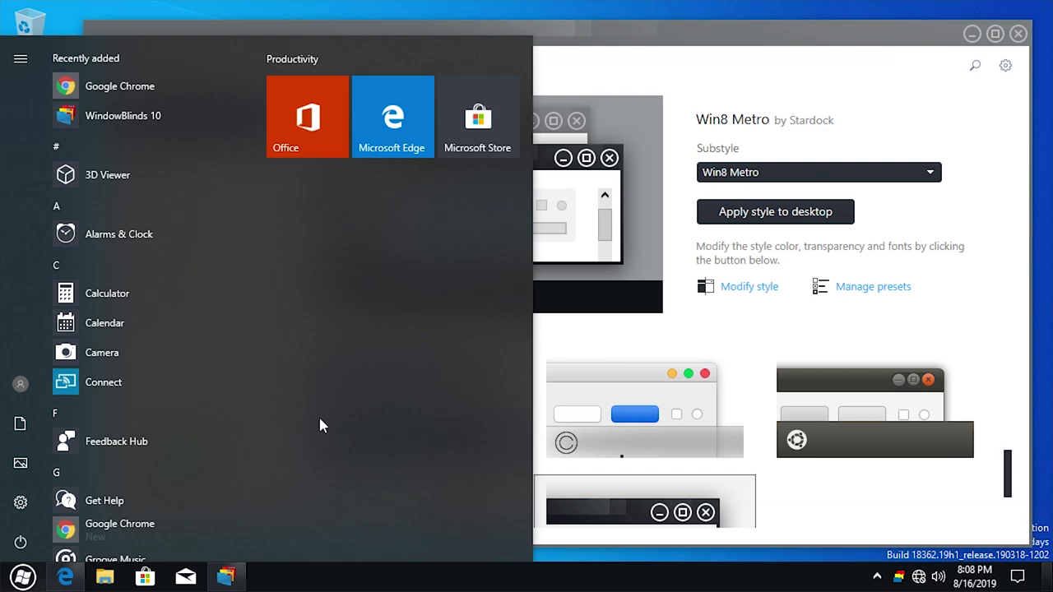
Step: Browse File Explorer through This PC, Local Disk (C:) and Windows to see the Win8 Metro skin
{"action": "left_click", "coordinate": [102, 575]}
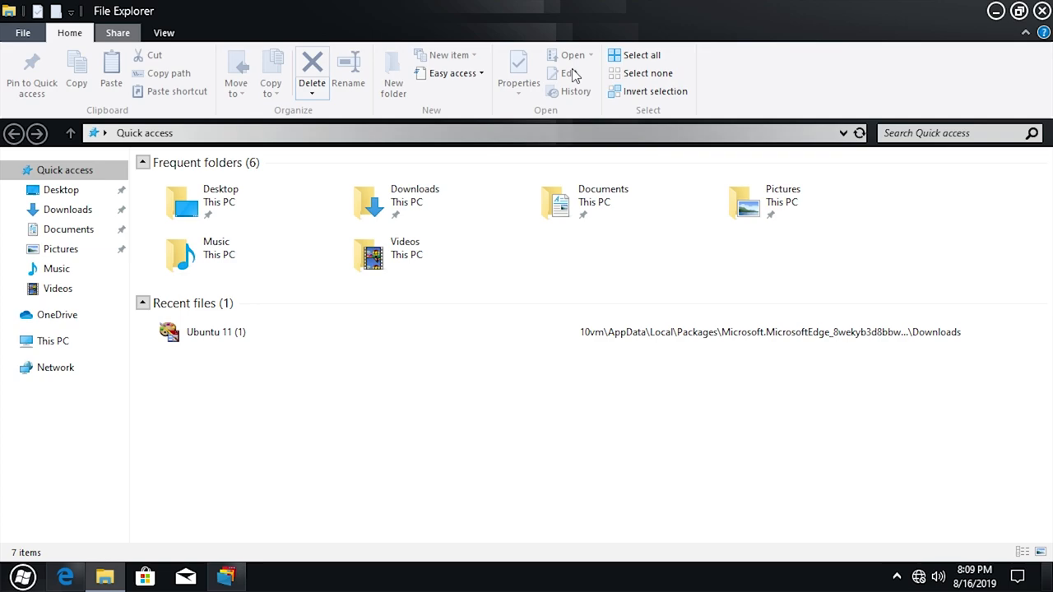
{"action": "left_click", "coordinate": [1005, 36]}
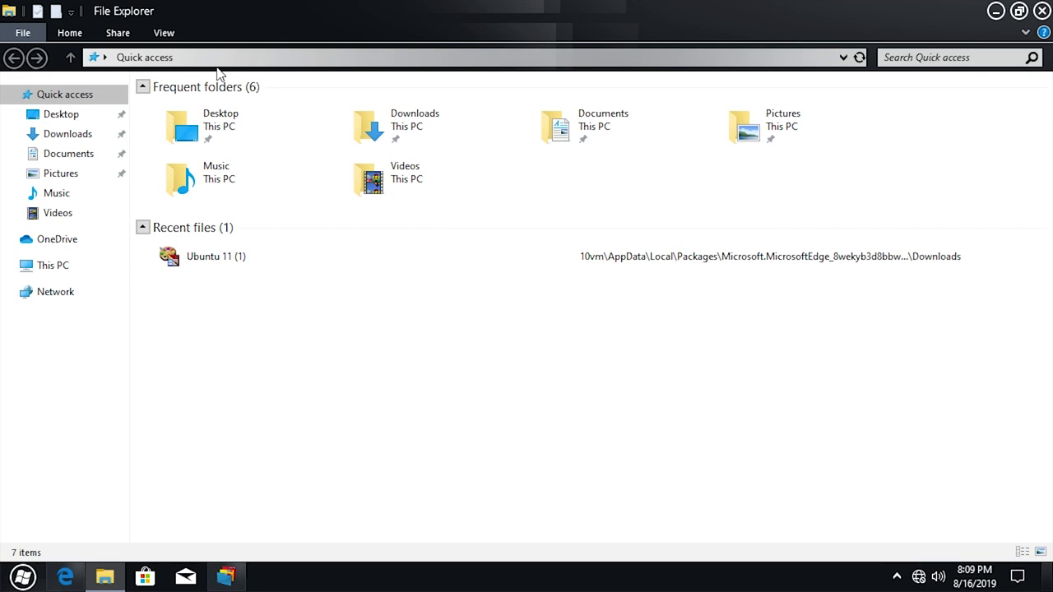
{"action": "left_click", "coordinate": [53, 264]}
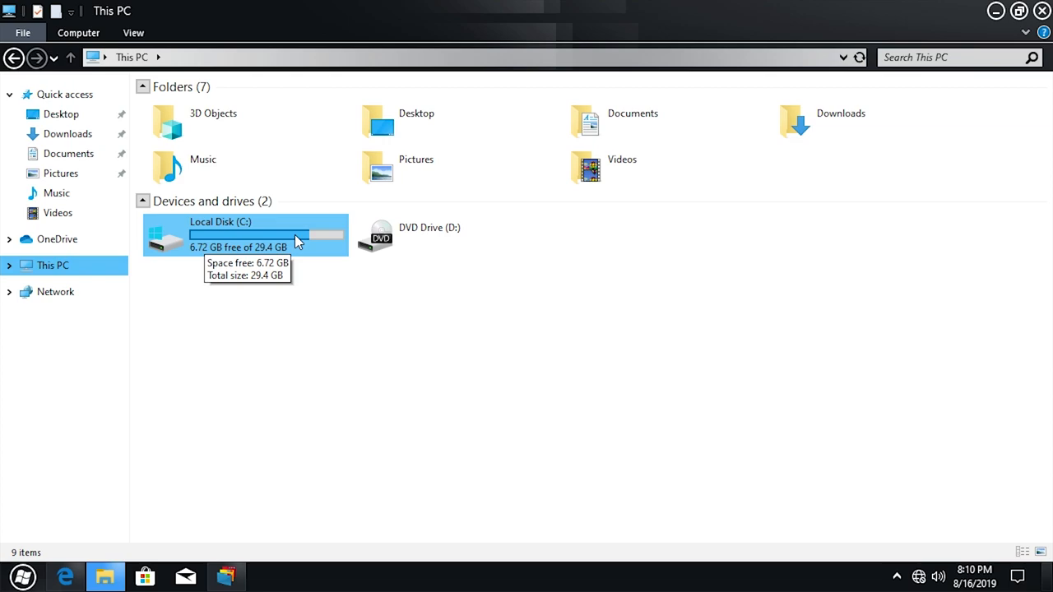
{"action": "double_click", "coordinate": [221, 234]}
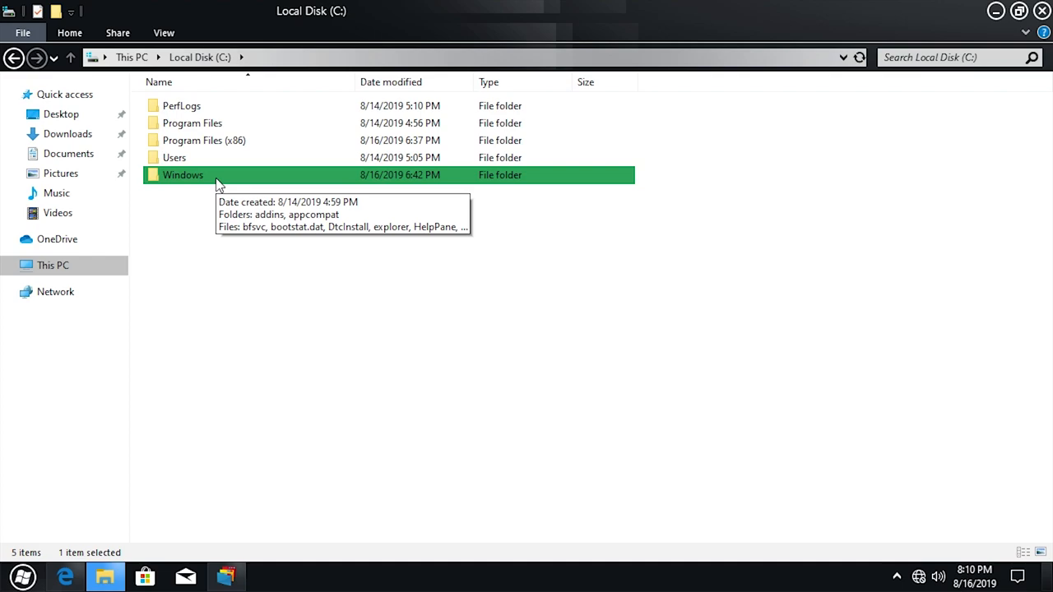
{"action": "double_click", "coordinate": [183, 174]}
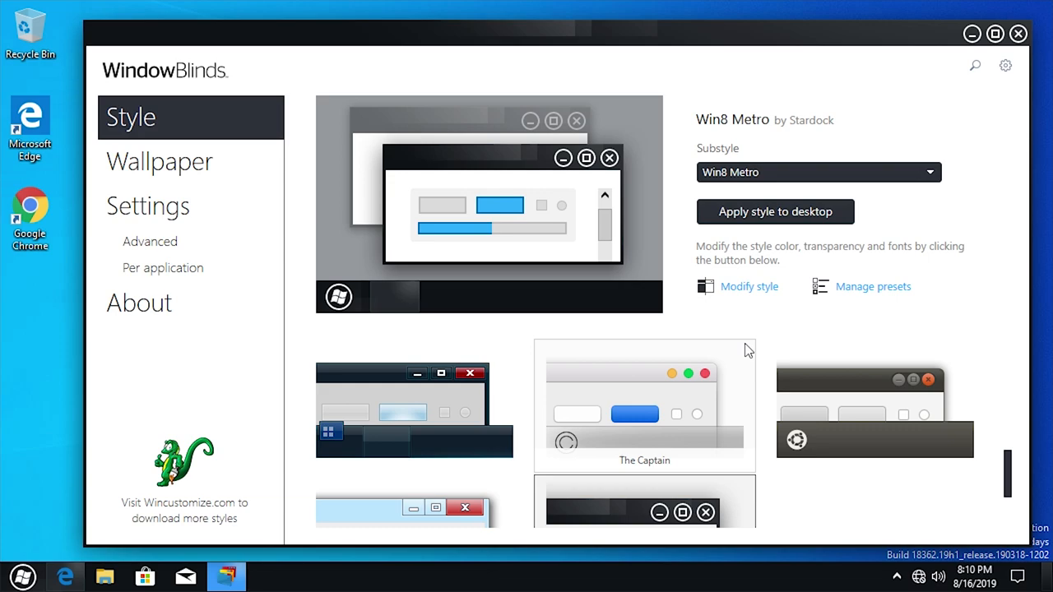
Step: Modify the Win8 Metro style with a texture, check fonts, and recolour it lime green
{"action": "left_click", "coordinate": [749, 286]}
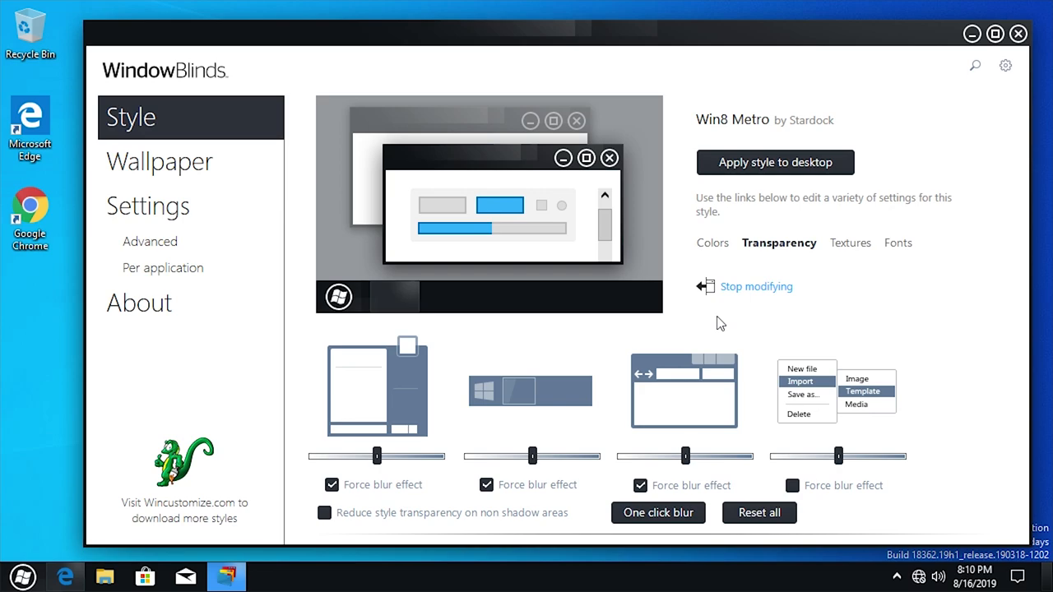
{"action": "mouse_move", "coordinate": [607, 405]}
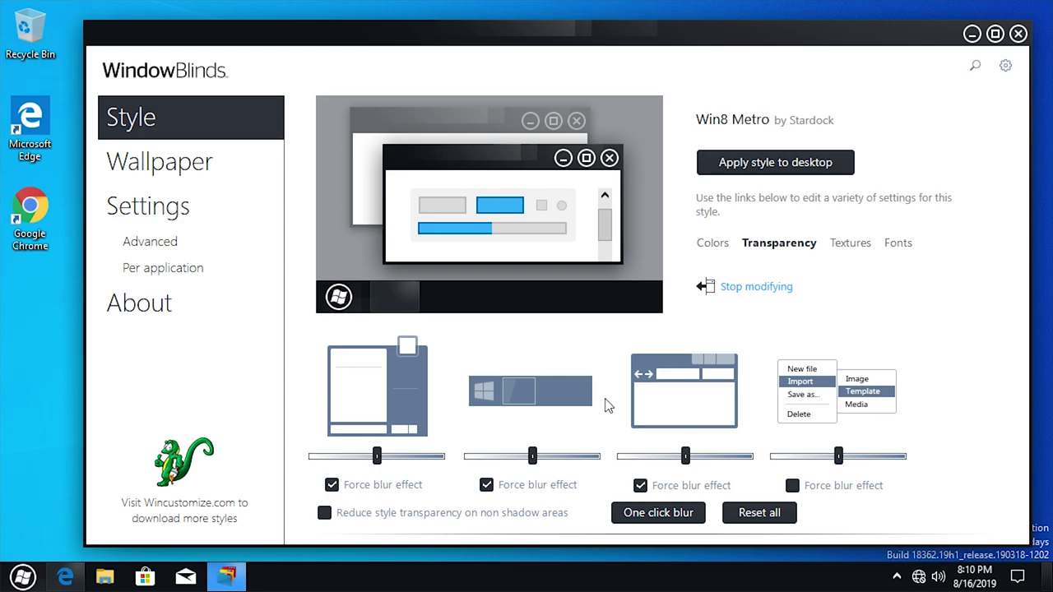
{"action": "left_click", "coordinate": [849, 243]}
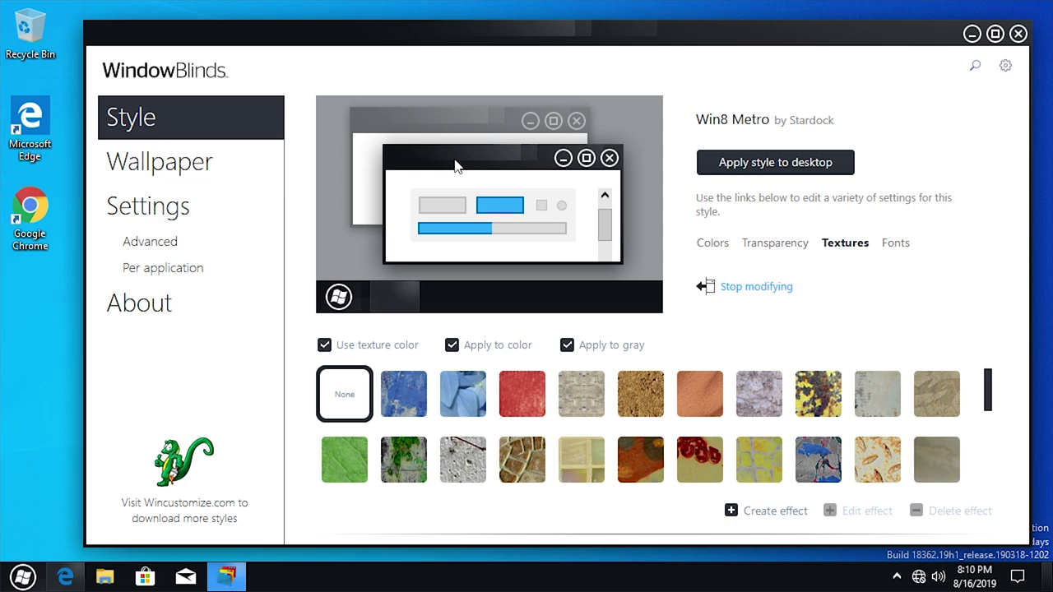
{"action": "mouse_move", "coordinate": [351, 466]}
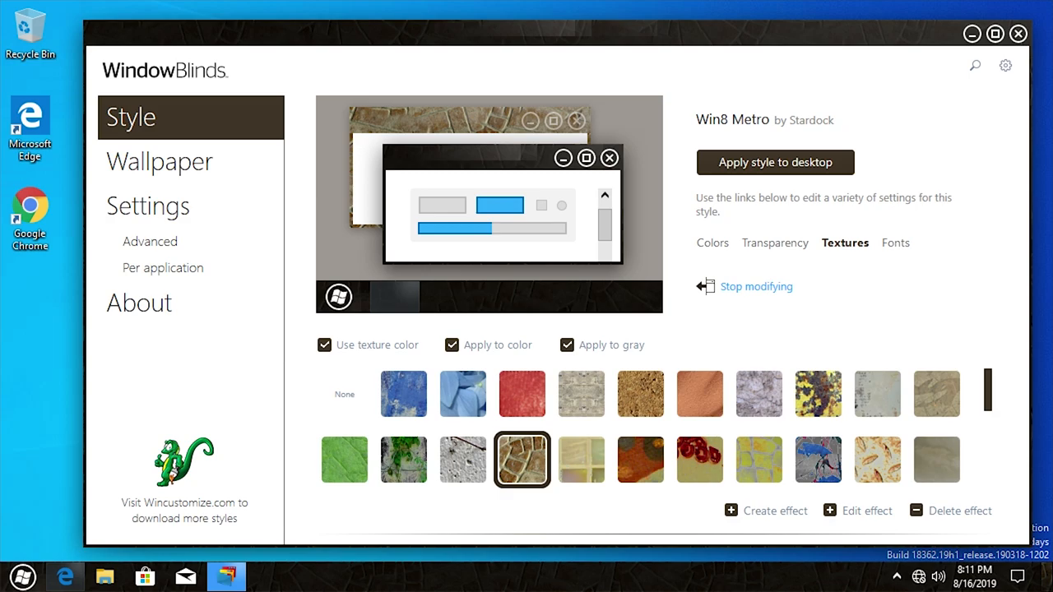
{"action": "left_click", "coordinate": [895, 242]}
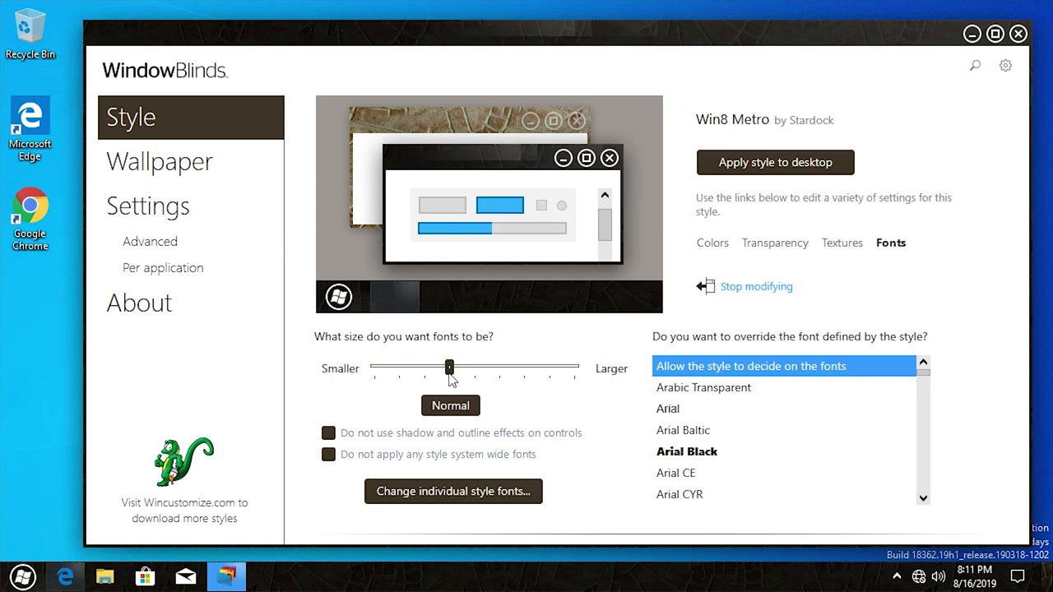
{"action": "left_click", "coordinate": [714, 243]}
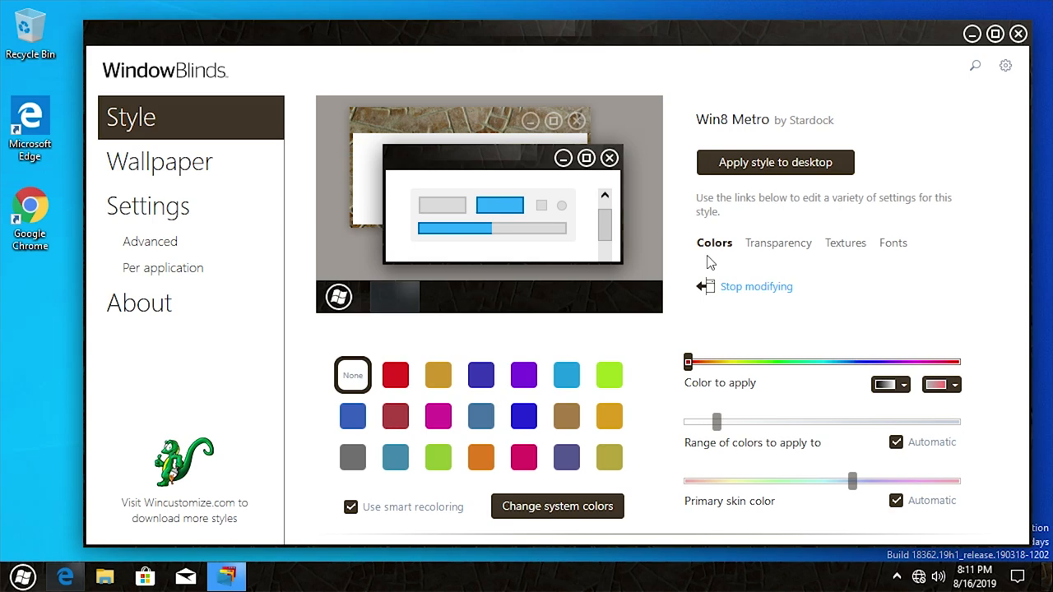
{"action": "left_click", "coordinate": [438, 457]}
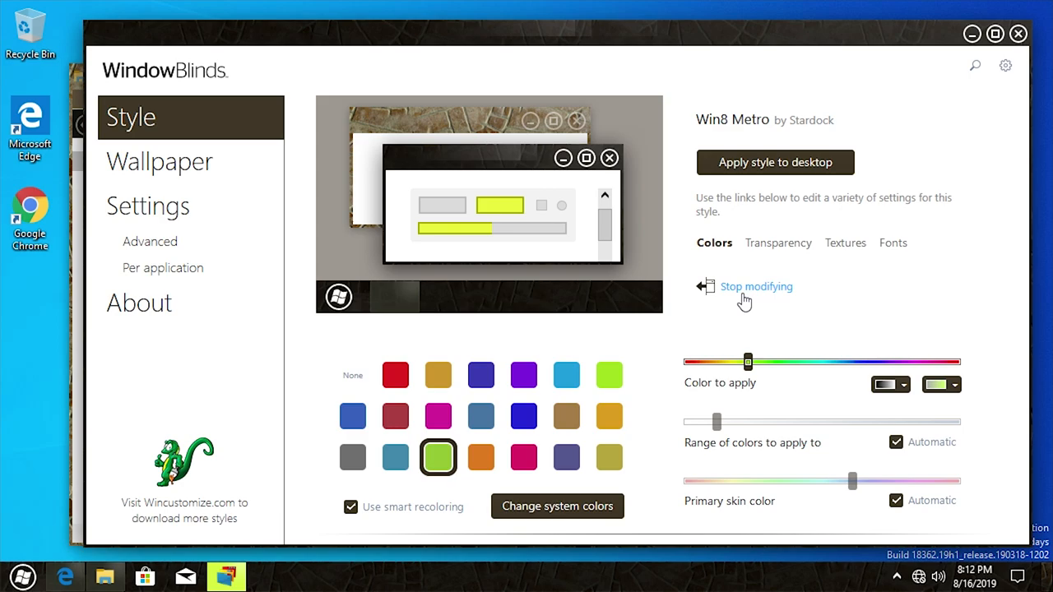
Step: Finish modifying the style and close the file browser window after checking it
{"action": "left_click", "coordinate": [757, 286]}
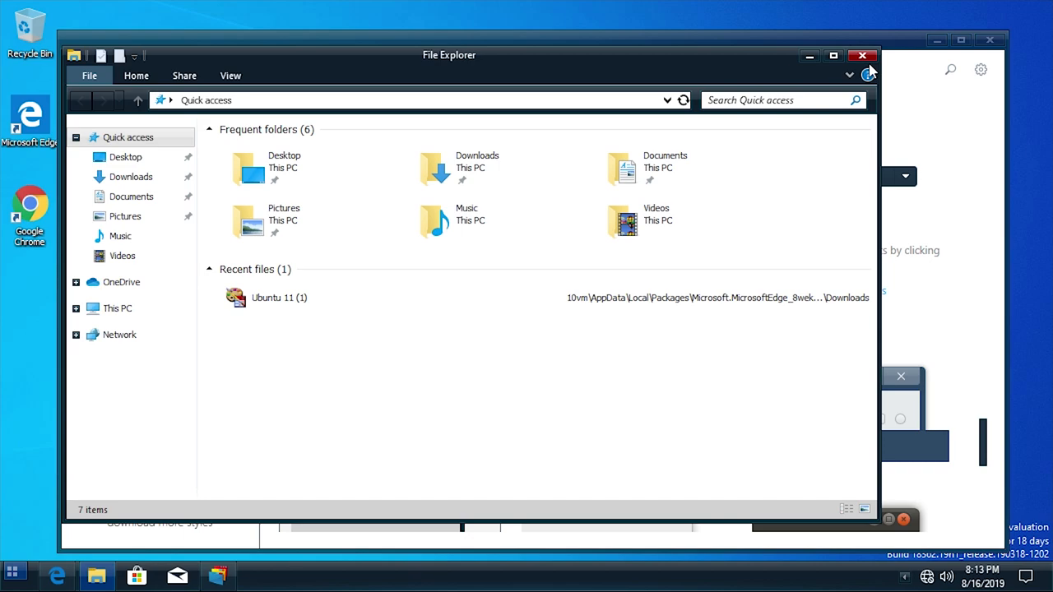
{"action": "left_click", "coordinate": [859, 53]}
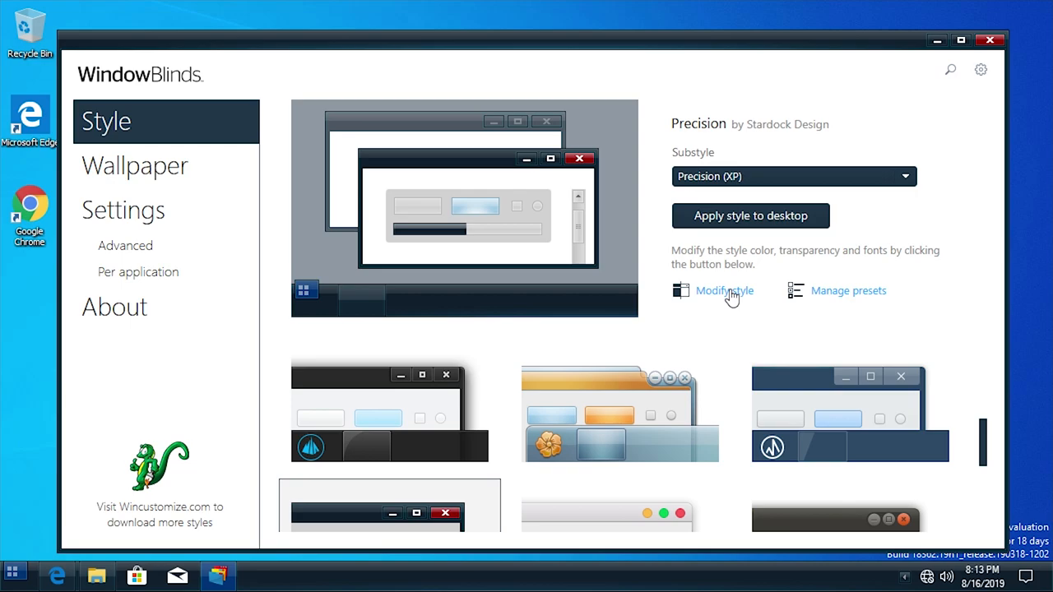
Step: Try a red recolour of the Precision style, then return to the Style page
{"action": "left_click", "coordinate": [724, 289]}
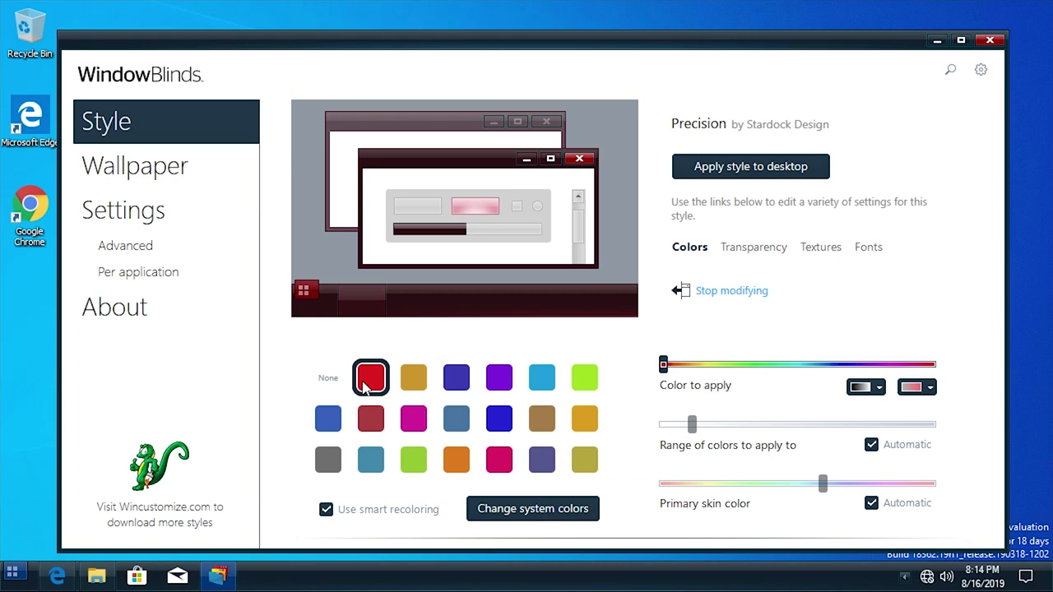
{"action": "left_click", "coordinate": [750, 166]}
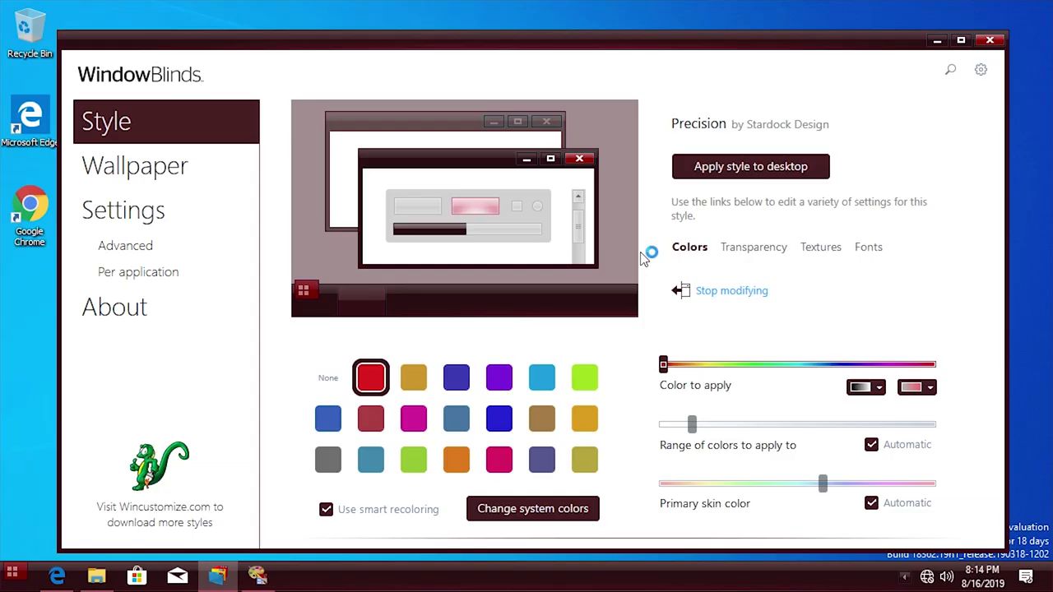
{"action": "mouse_move", "coordinate": [681, 161]}
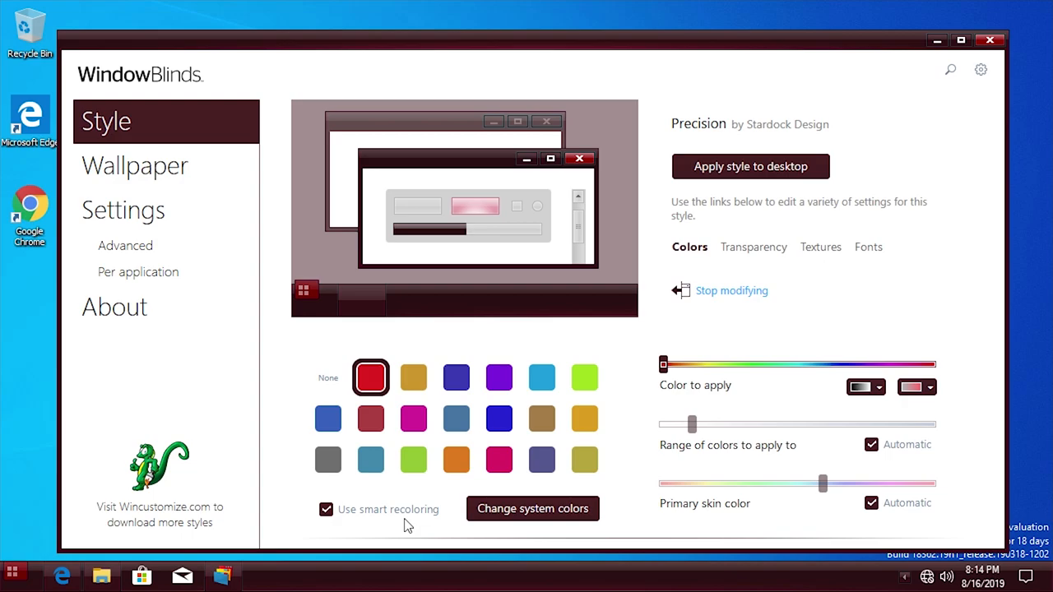
{"action": "left_click", "coordinate": [730, 290]}
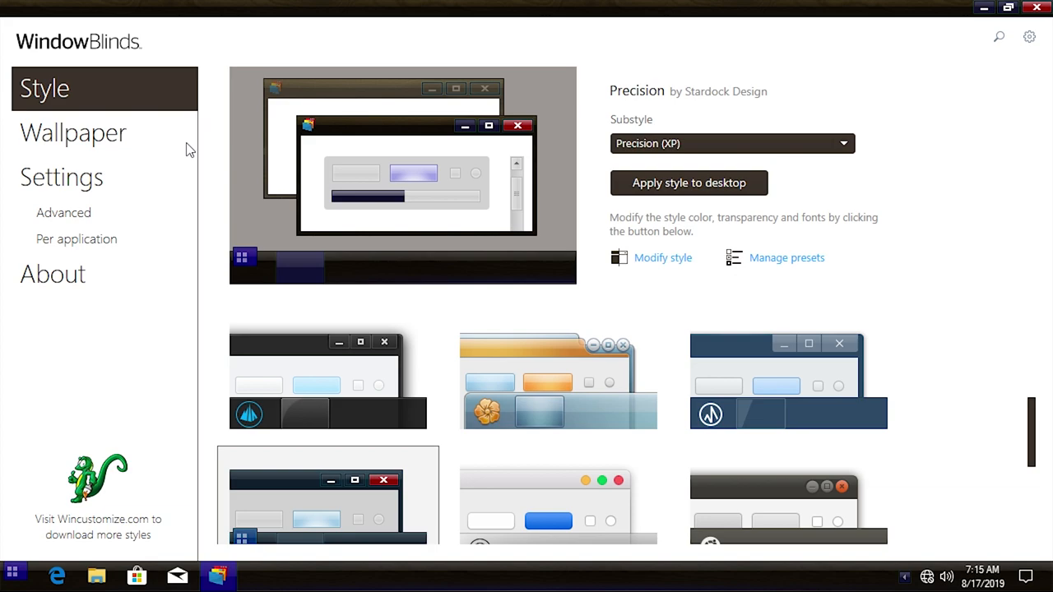
{"action": "mouse_move", "coordinate": [92, 253]}
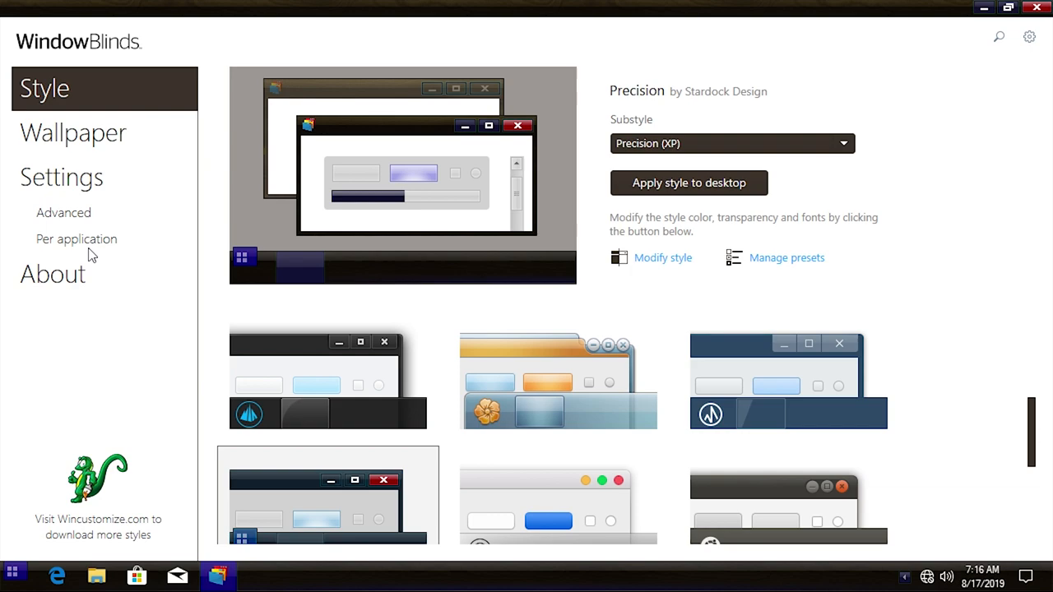
Step: Show the Wallpaper page listing the computer's wallpapers for the desktop
{"action": "left_click", "coordinate": [73, 131]}
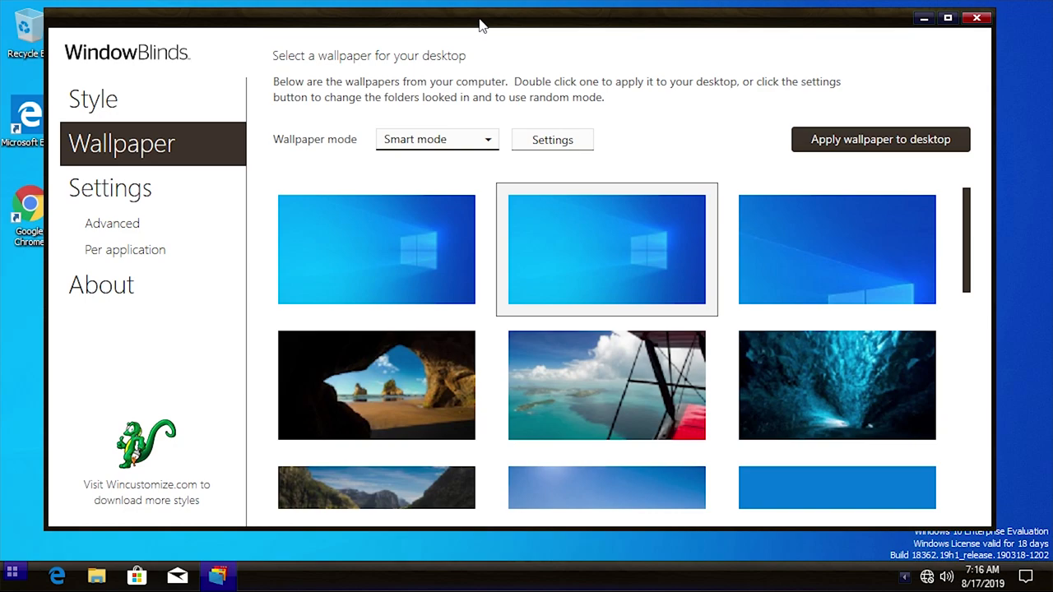
Step: Set the titlebar double-click action in Settings to Minimize Window
{"action": "left_click", "coordinate": [109, 188]}
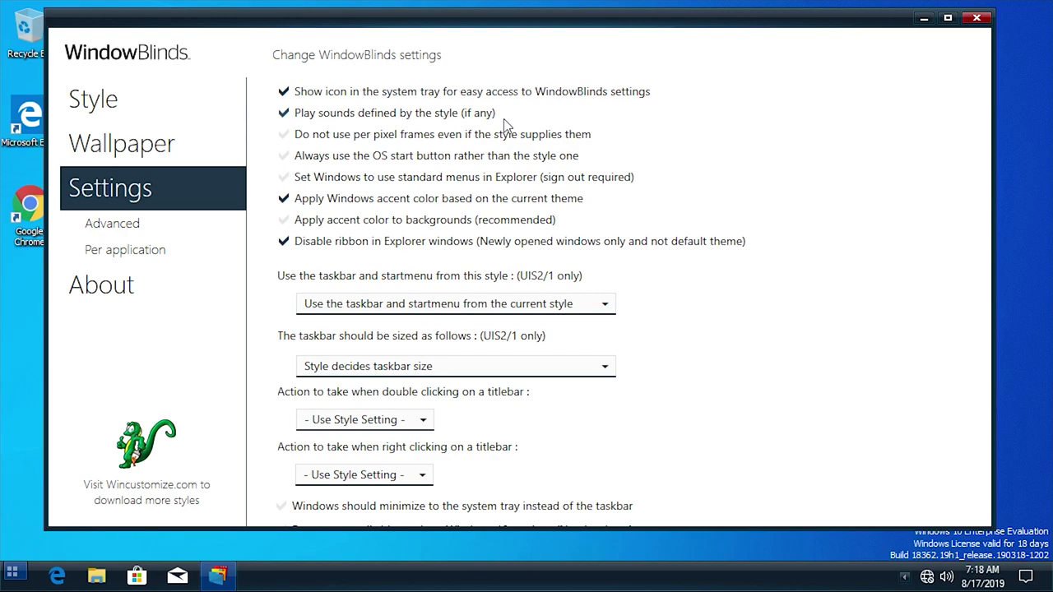
{"action": "mouse_move", "coordinate": [369, 121]}
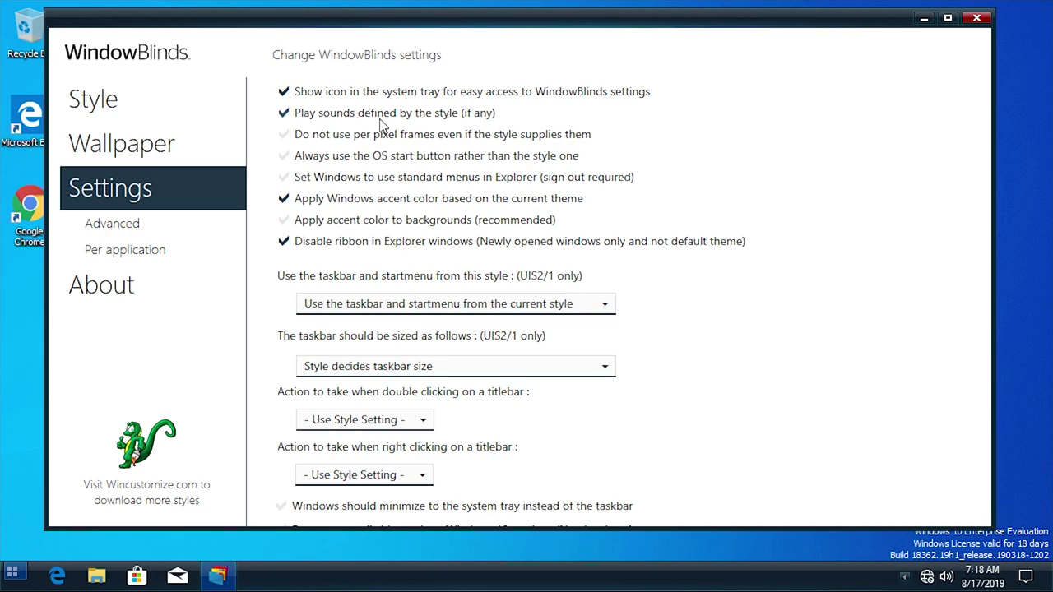
{"action": "mouse_move", "coordinate": [358, 163]}
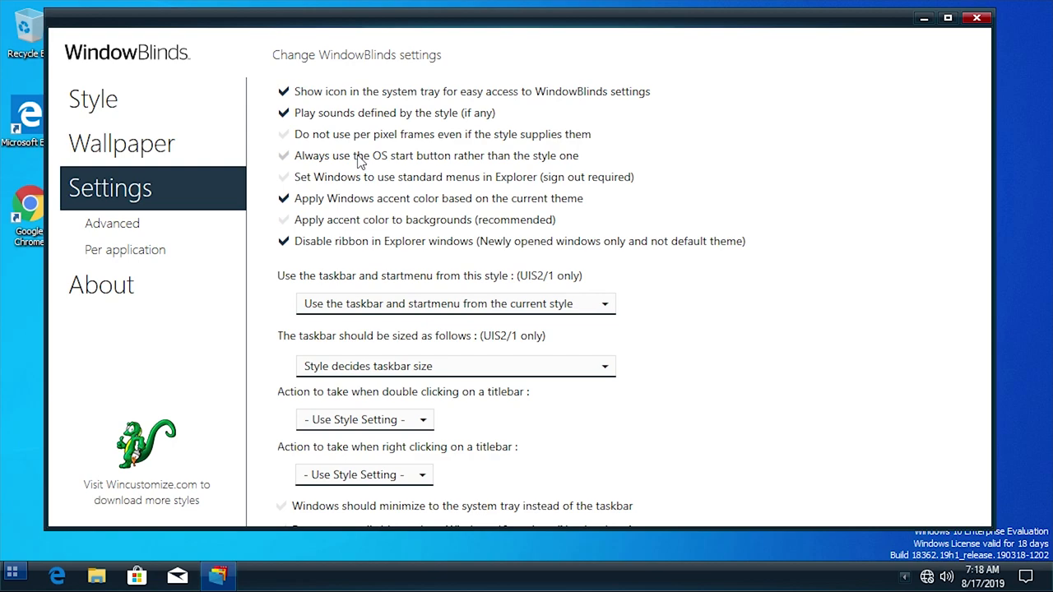
{"action": "mouse_move", "coordinate": [16, 569]}
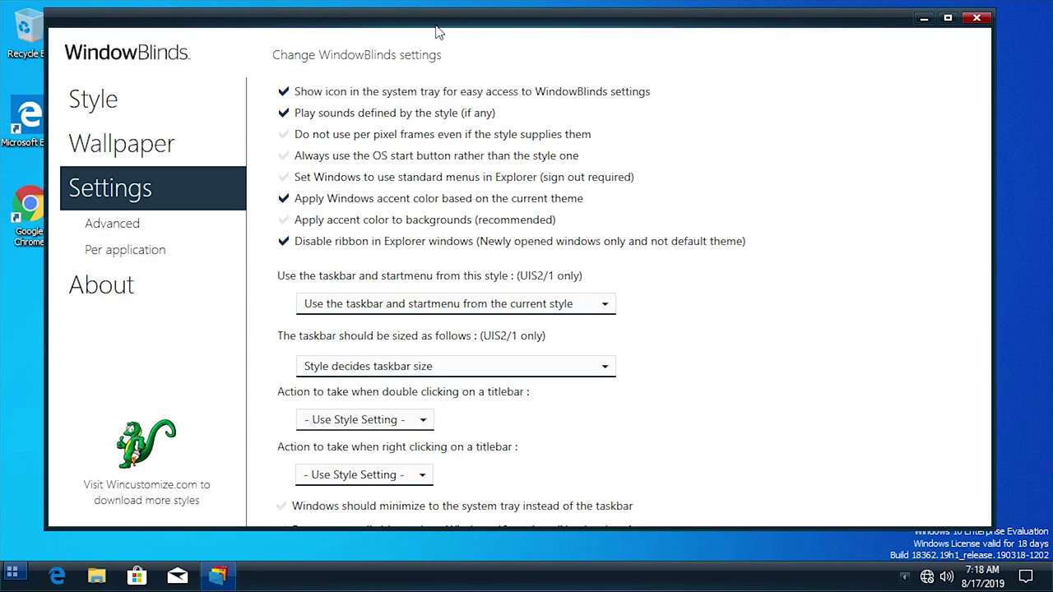
{"action": "mouse_move", "coordinate": [495, 18]}
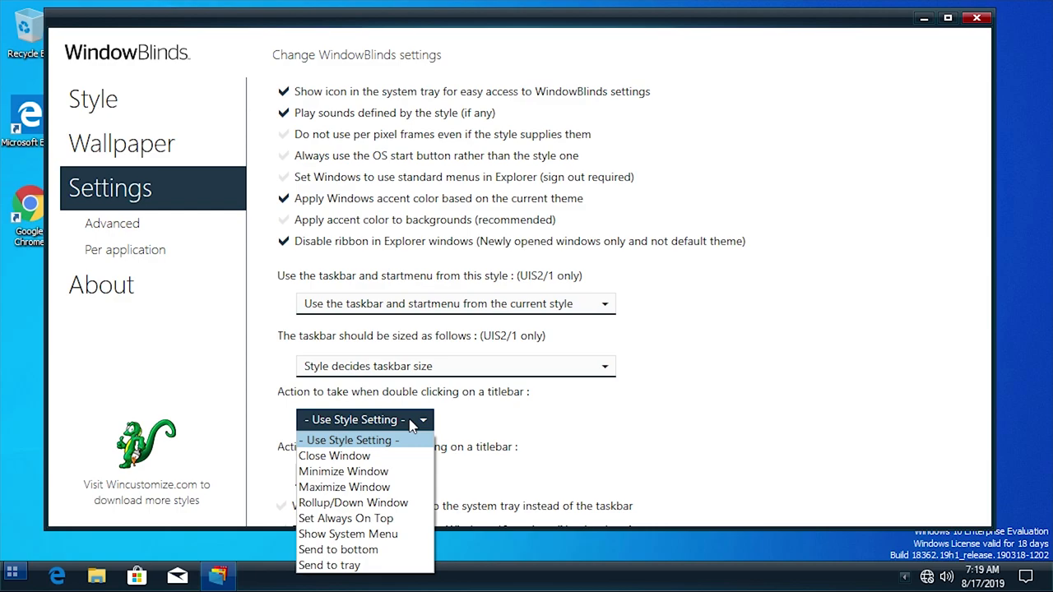
{"action": "left_click", "coordinate": [342, 471]}
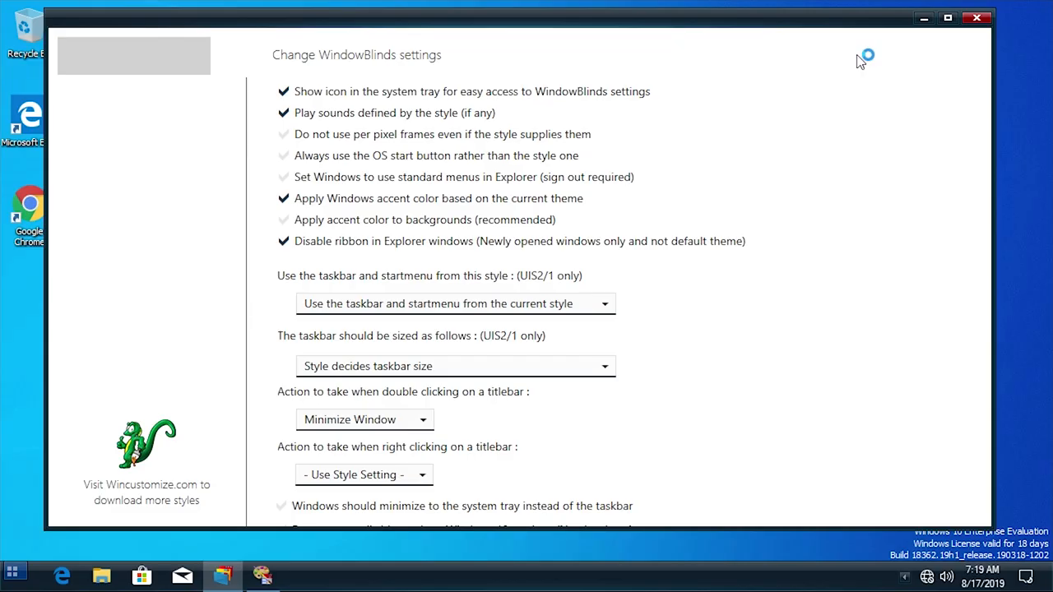
{"action": "left_click", "coordinate": [977, 23]}
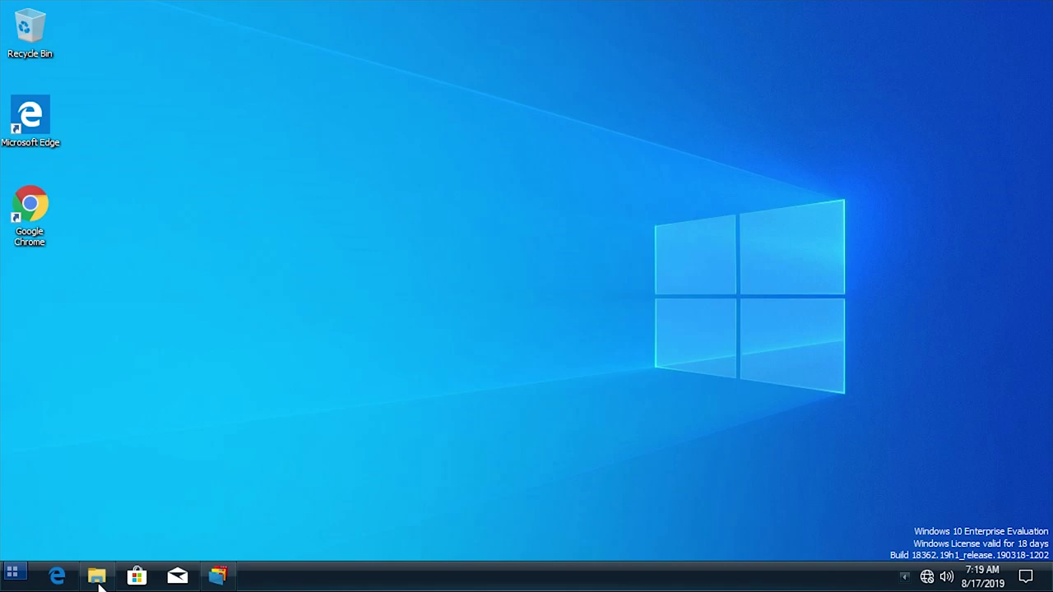
{"action": "left_click", "coordinate": [95, 572]}
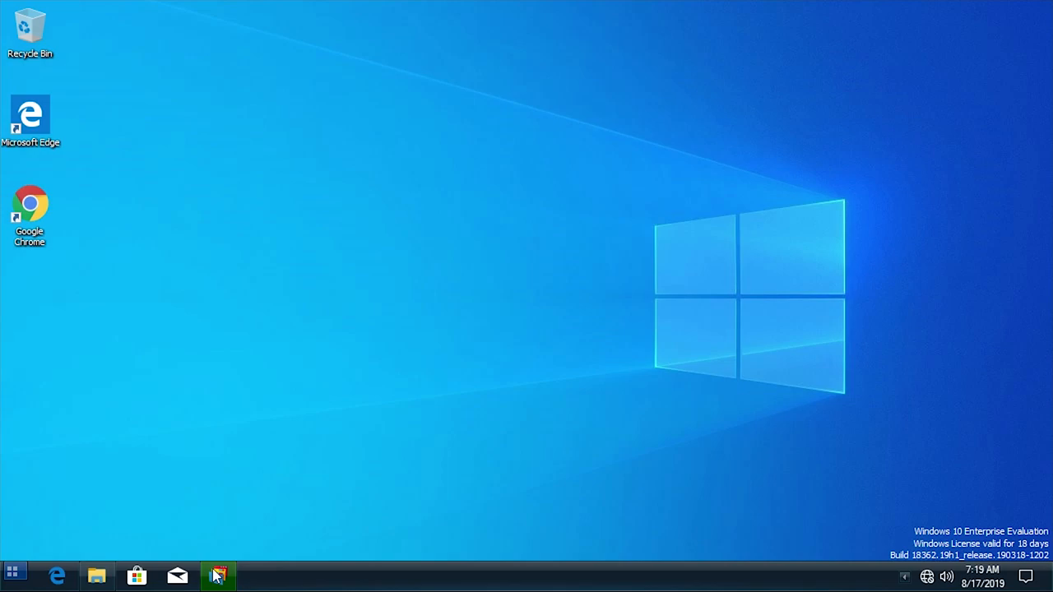
{"action": "left_click", "coordinate": [215, 576]}
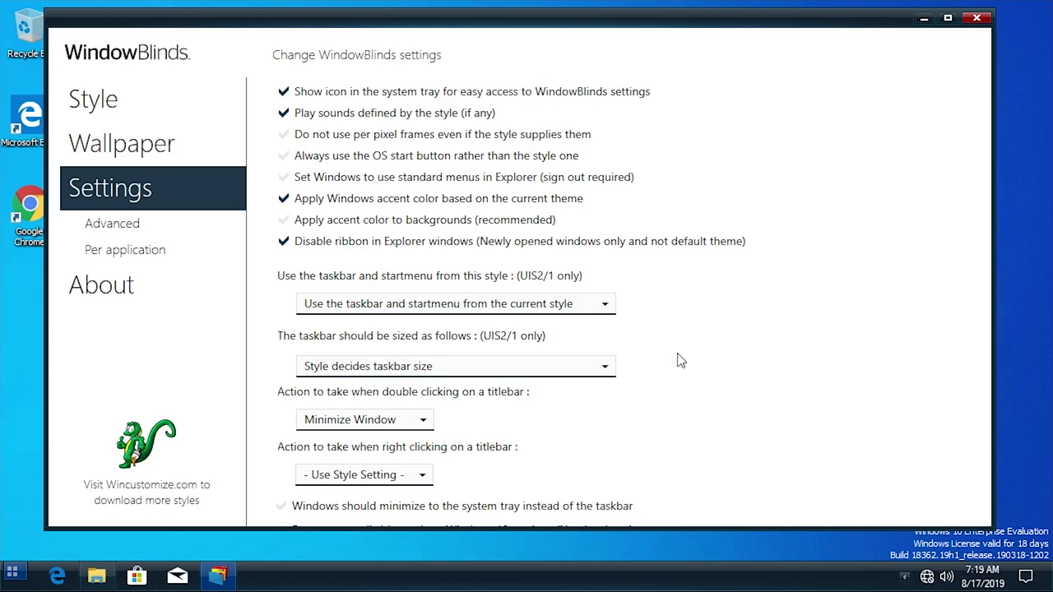
Step: Show the Advanced settings with animation speed and Google Chrome skinning options
{"action": "left_click", "coordinate": [112, 223]}
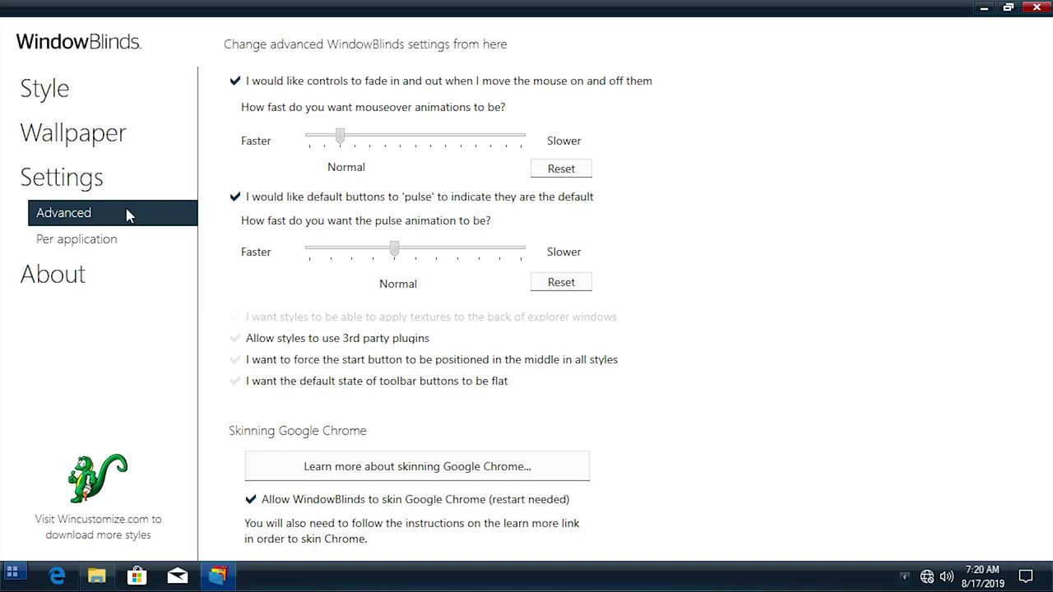
{"action": "mouse_move", "coordinate": [371, 135]}
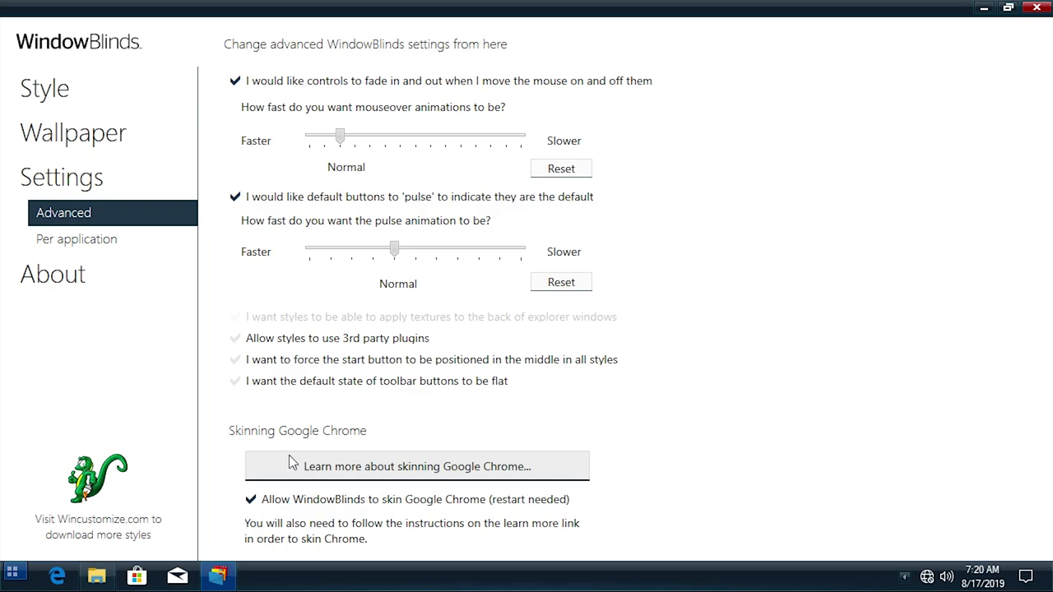
{"action": "mouse_move", "coordinate": [780, 306]}
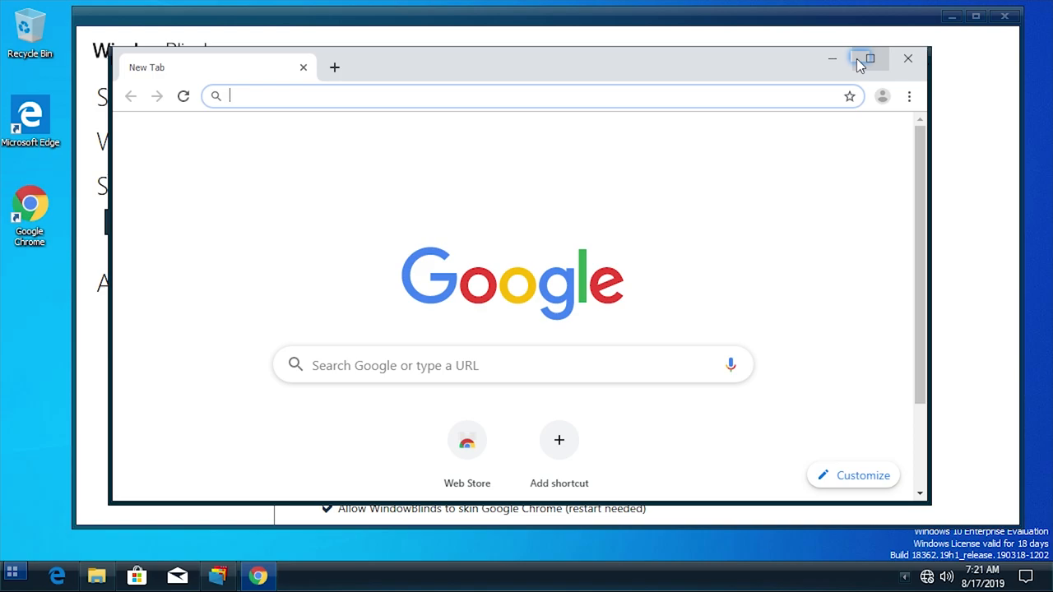
Step: Check a fresh Chrome window's frame, then close it back to the Advanced settings
{"action": "left_click", "coordinate": [869, 59]}
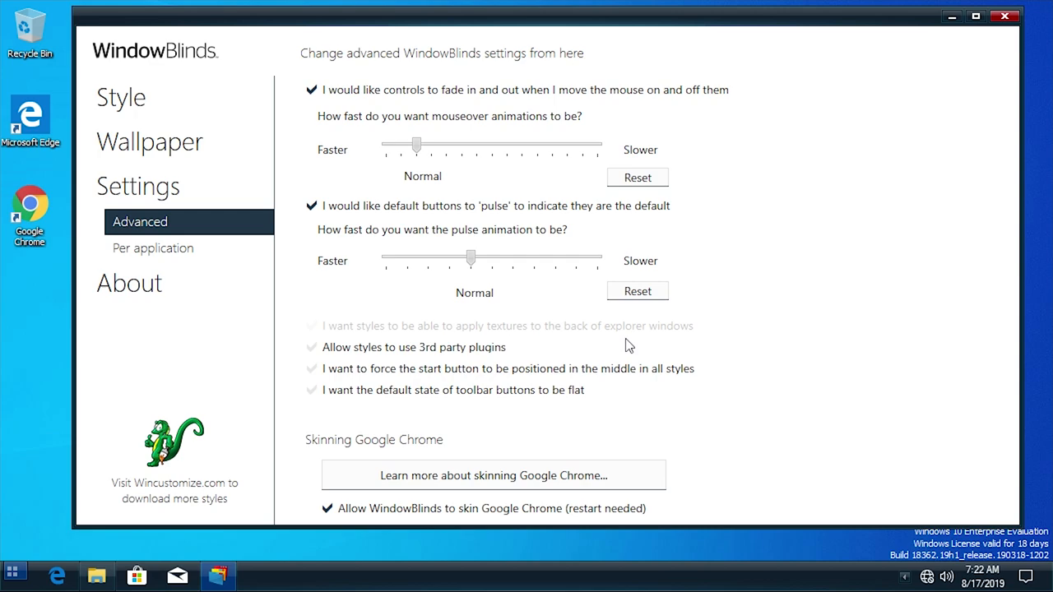
Step: Review the Per application exclusions (Opera.exe), then show the About page with version 10.82
{"action": "left_click", "coordinate": [152, 247]}
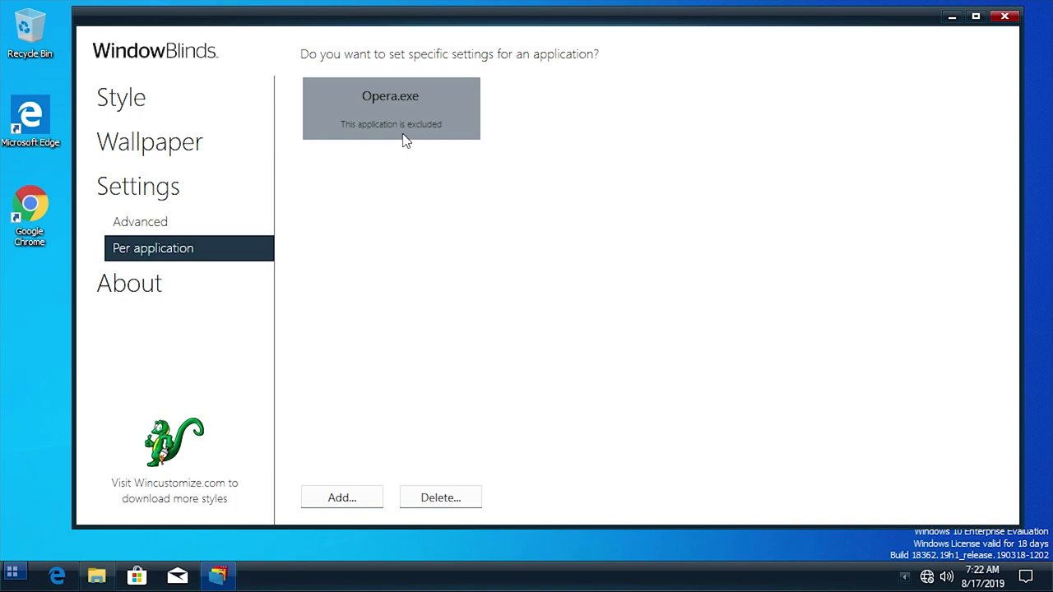
{"action": "left_click", "coordinate": [128, 283]}
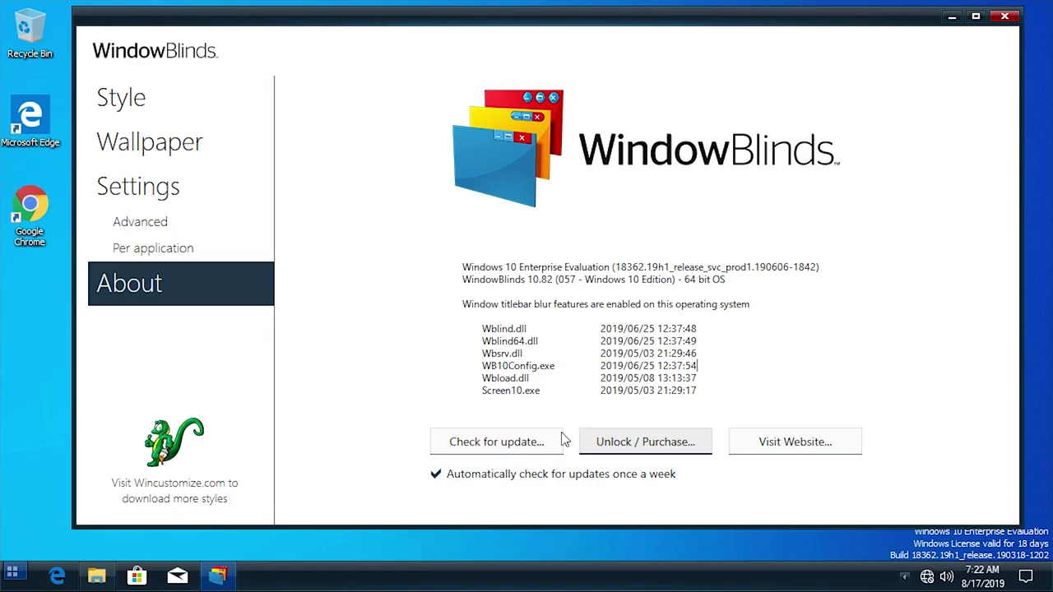
Step: Browse WinCustomize in Chrome to the WindowBlinds skins gallery
{"action": "left_click", "coordinate": [795, 441]}
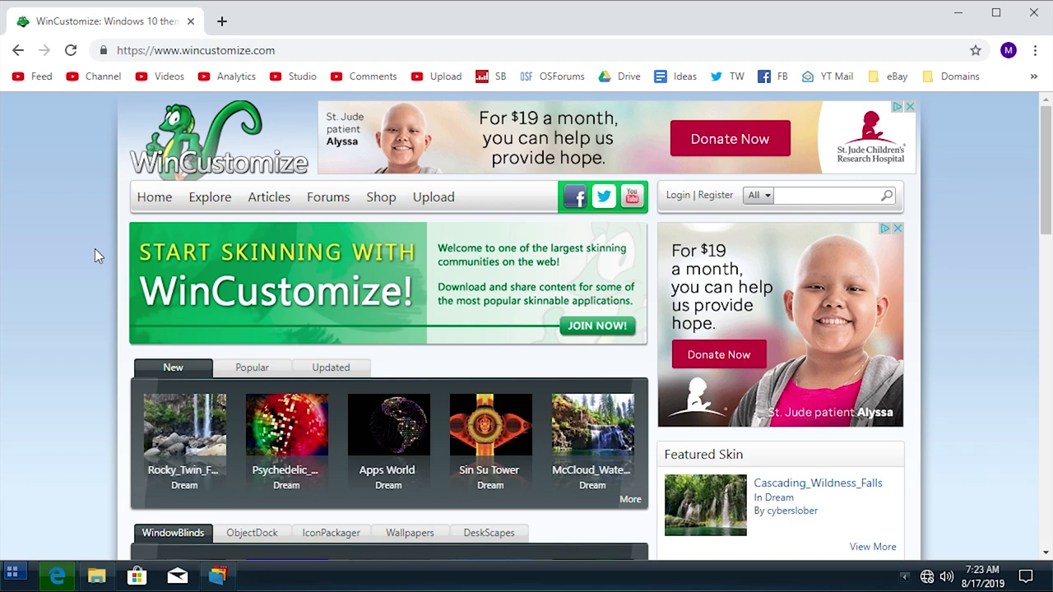
{"action": "mouse_move", "coordinate": [146, 288]}
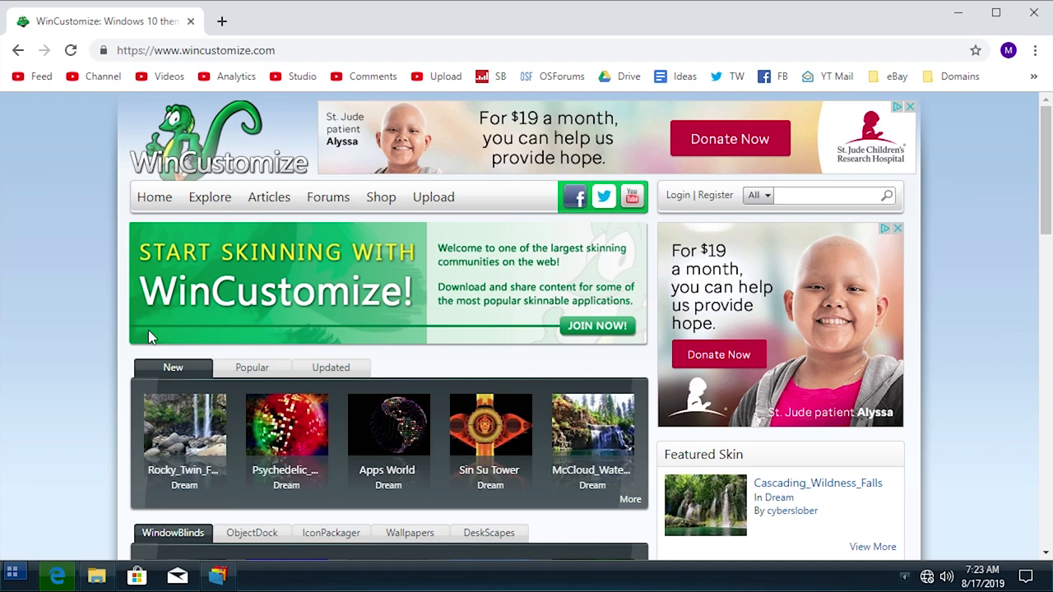
{"action": "left_click", "coordinate": [211, 198]}
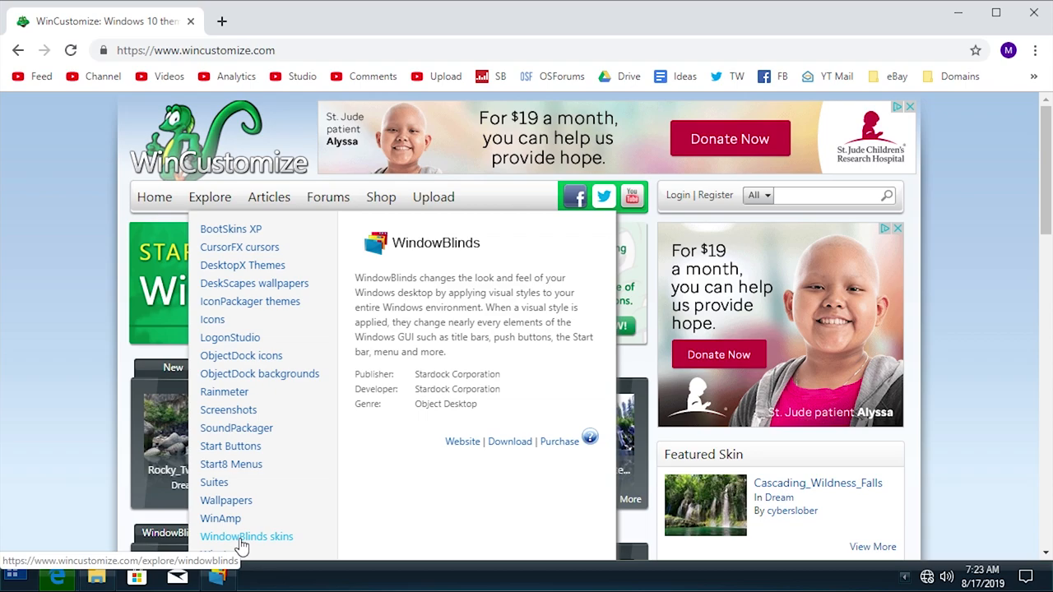
{"action": "left_click", "coordinate": [247, 536]}
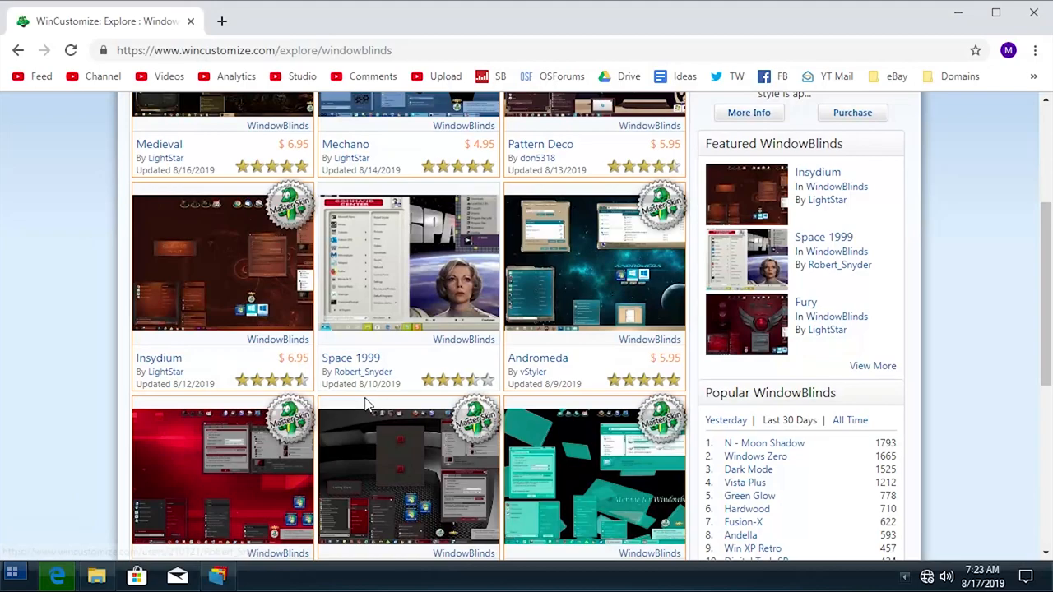
Step: Find the ubuntu 11 skin and reach its download page
{"action": "scroll", "scroll_direction": "up", "scroll_amount": 3}
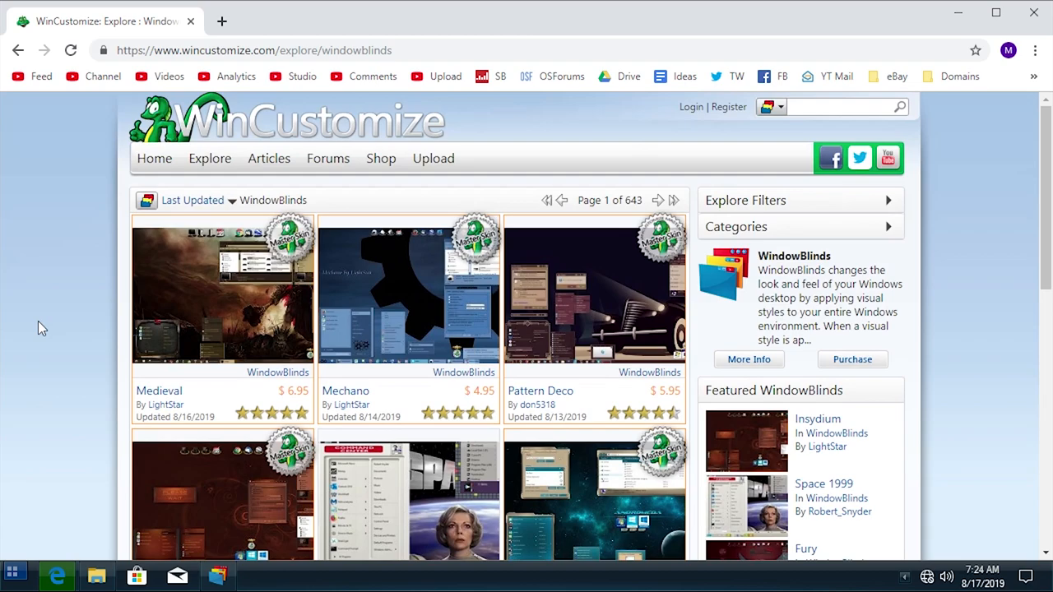
{"action": "mouse_move", "coordinate": [398, 396]}
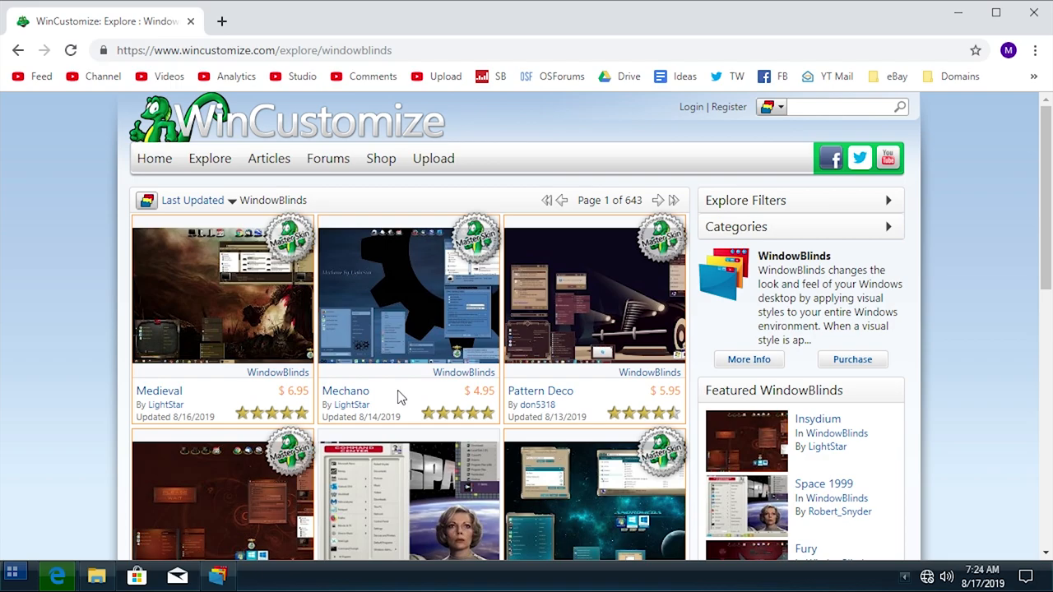
{"action": "scroll", "scroll_direction": "down", "scroll_amount": 3}
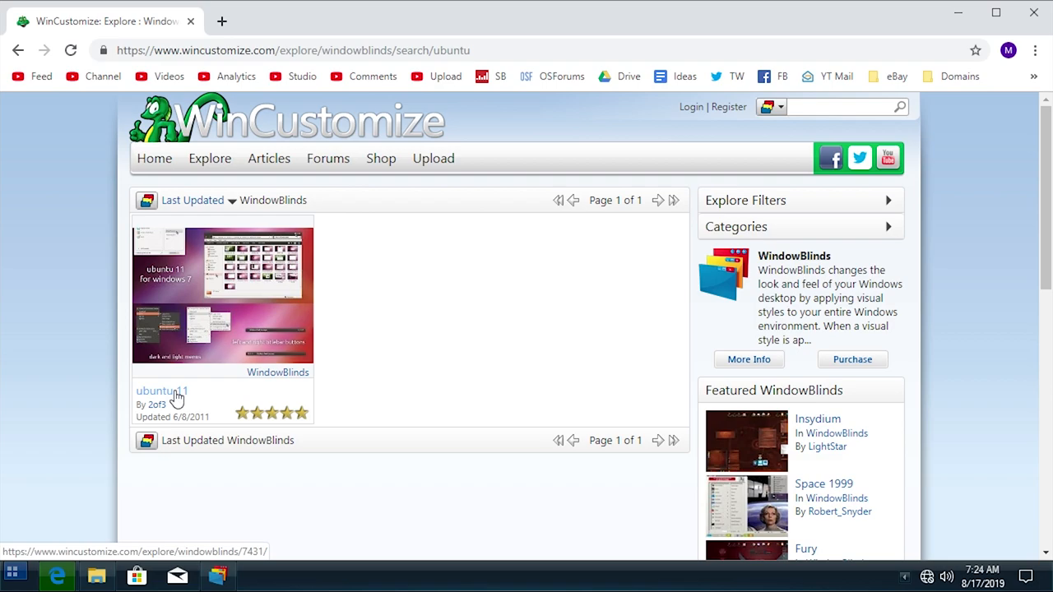
{"action": "left_click", "coordinate": [161, 391]}
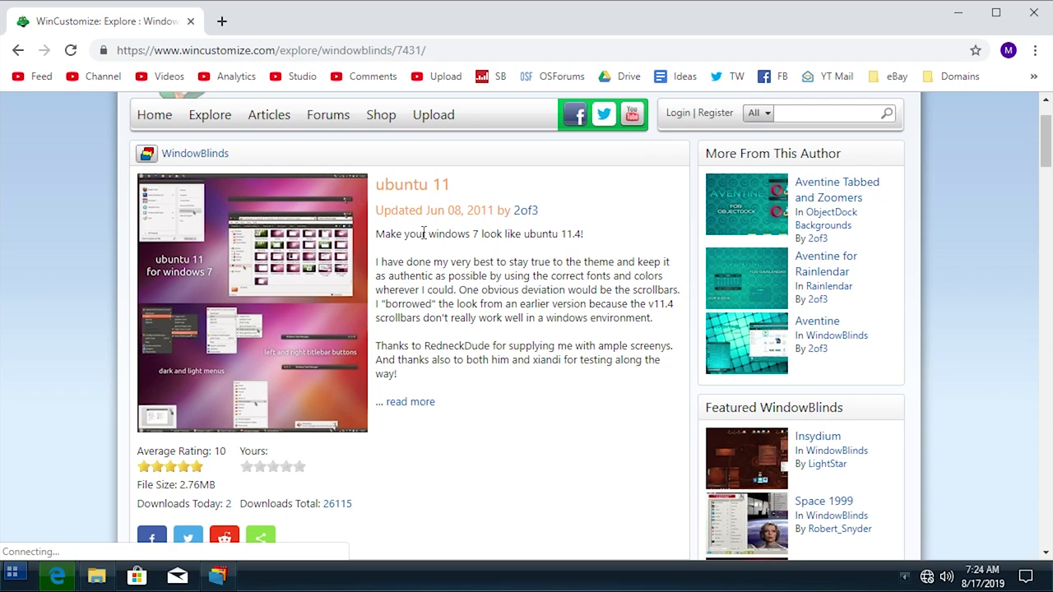
{"action": "double_click", "coordinate": [453, 233]}
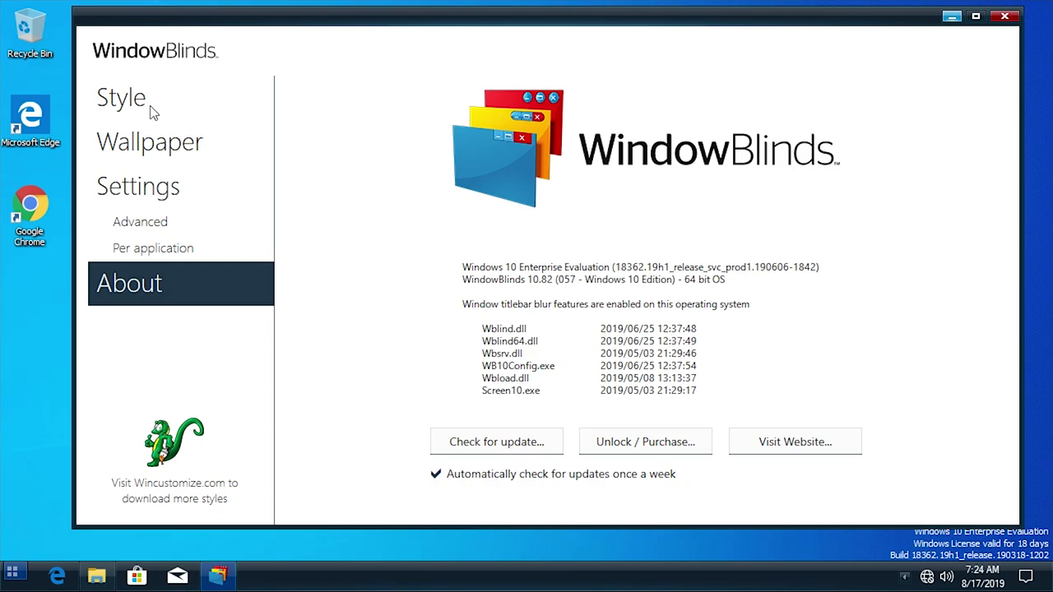
Step: Apply the Ubuntu 11 style with the Ubuntu left substyle to the desktop
{"action": "left_click", "coordinate": [122, 97]}
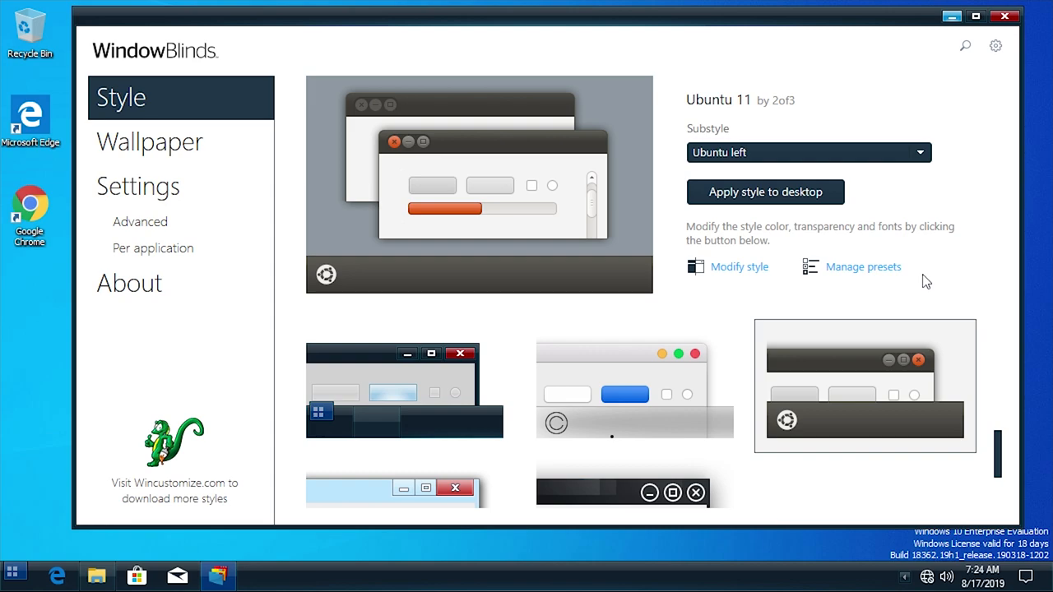
{"action": "mouse_move", "coordinate": [678, 163]}
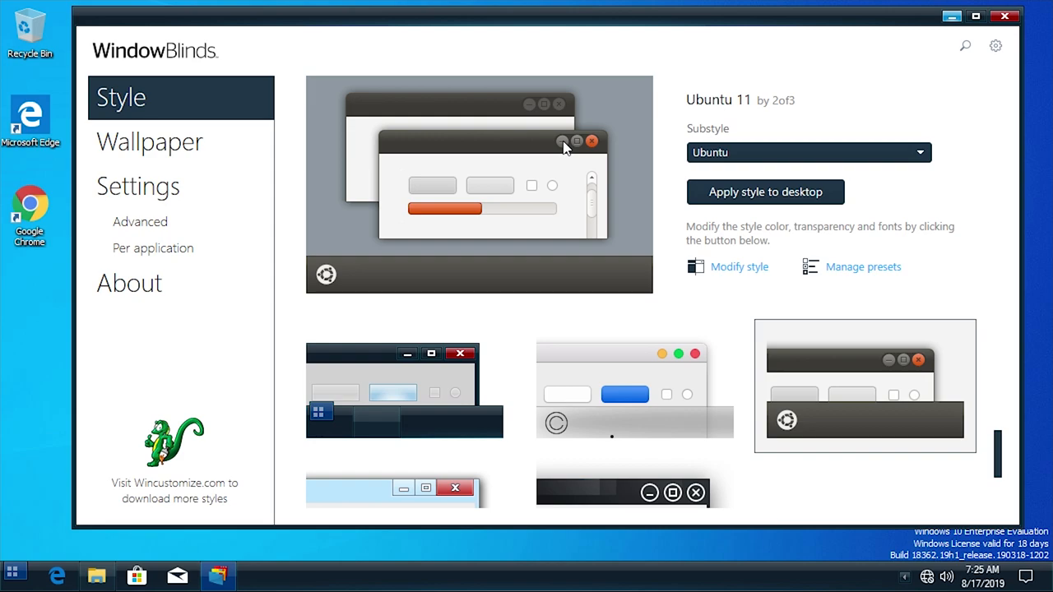
{"action": "left_click", "coordinate": [807, 152]}
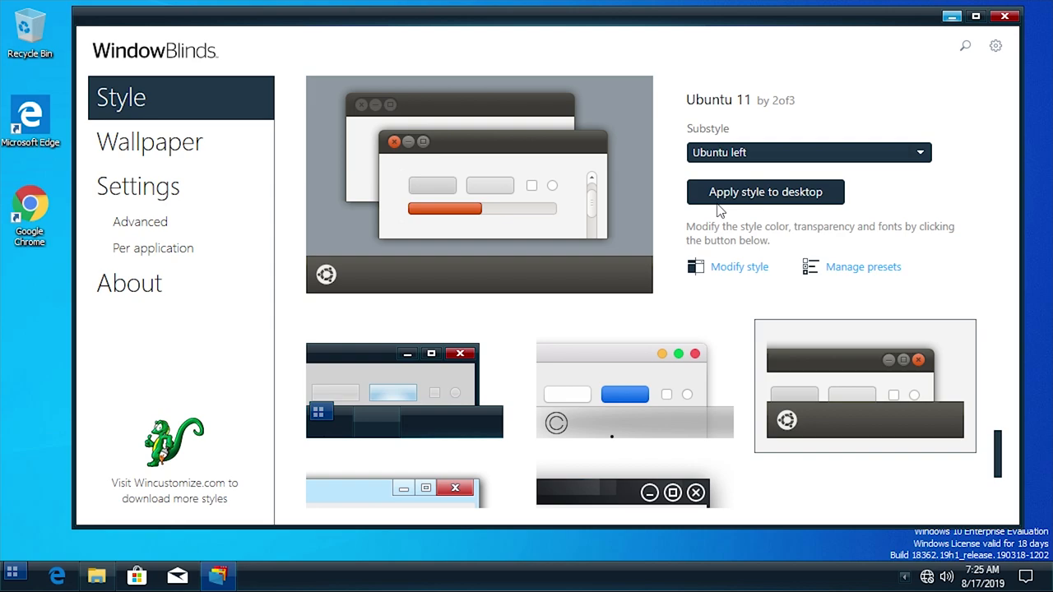
{"action": "left_click", "coordinate": [765, 191]}
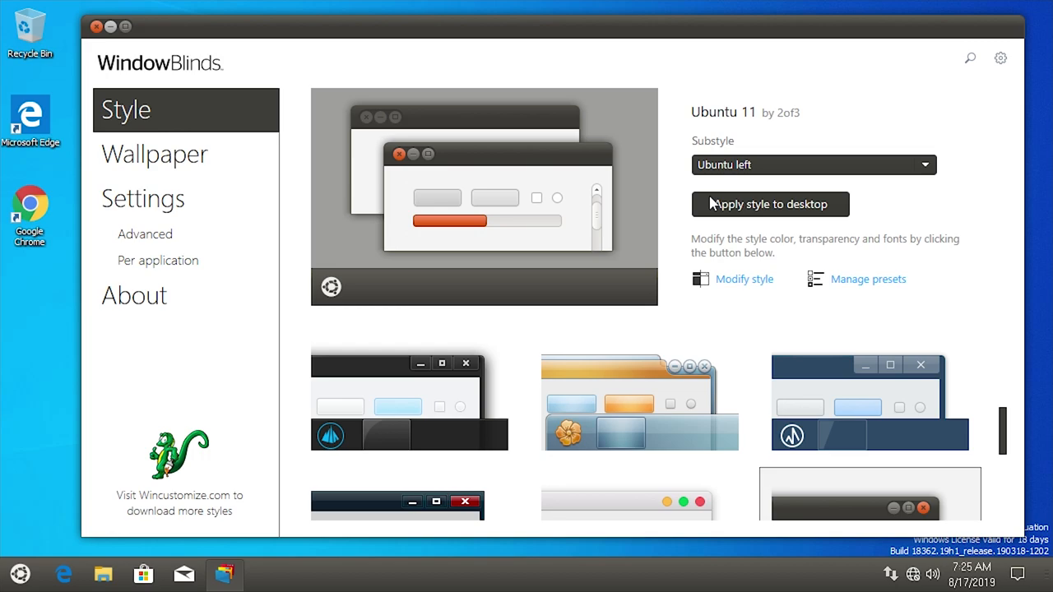
Step: Launch File Explorer to confirm its Ubuntu frame with left-side window controls
{"action": "left_click", "coordinate": [99, 572]}
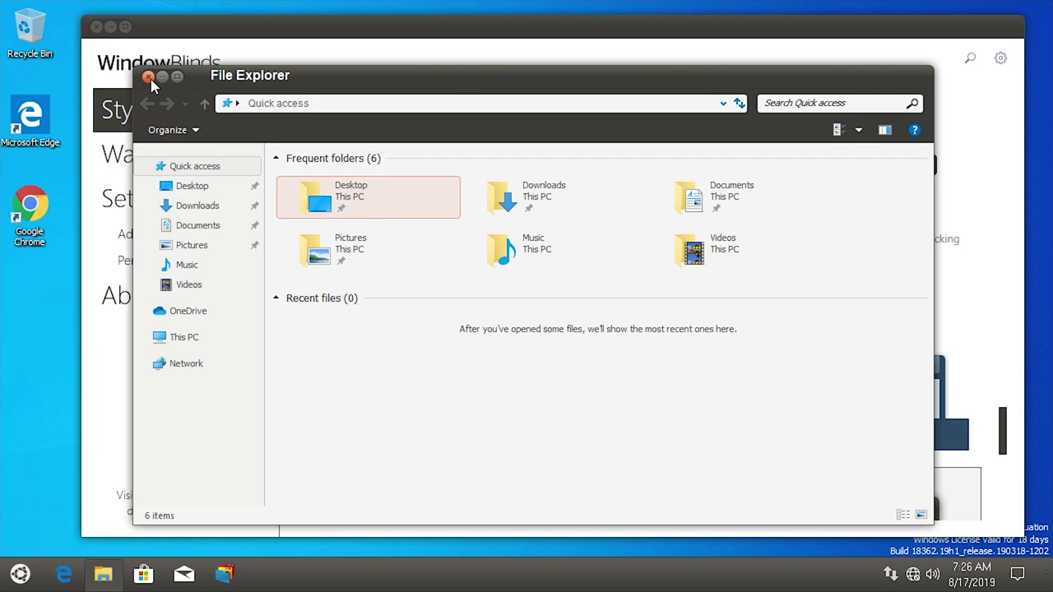
{"action": "mouse_move", "coordinate": [153, 102]}
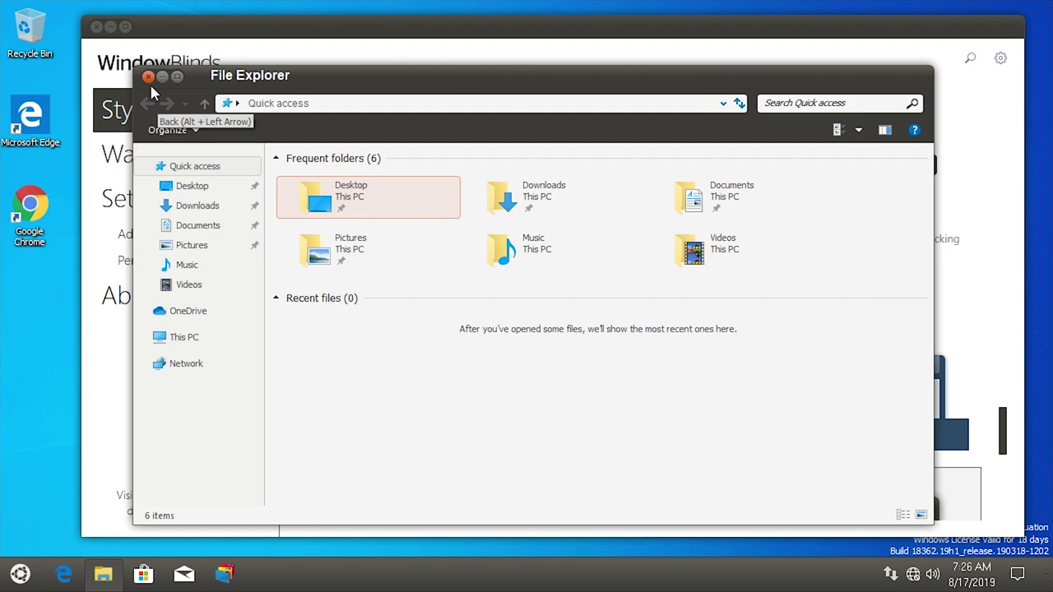
{"action": "mouse_move", "coordinate": [185, 112]}
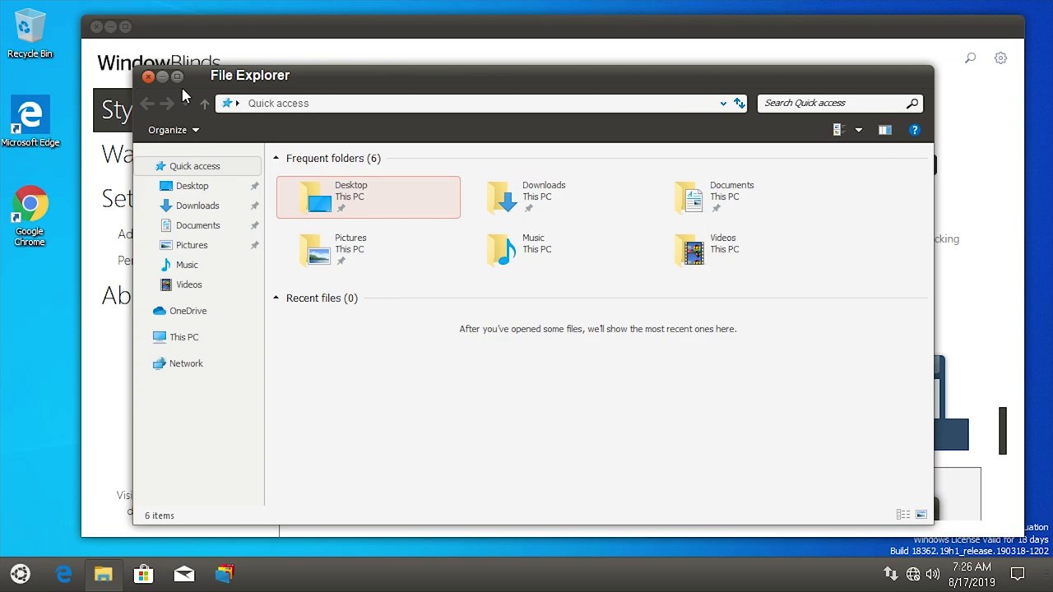
Step: Close File Explorer, returning to the Ubuntu-skinned Style page
{"action": "left_click", "coordinate": [148, 75]}
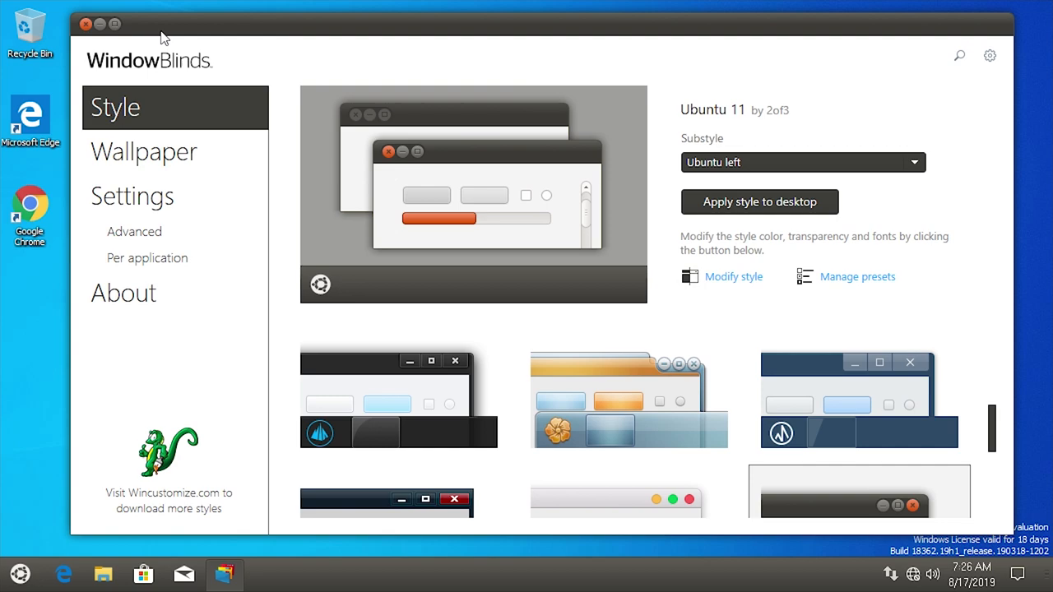
{"action": "mouse_move", "coordinate": [69, 477]}
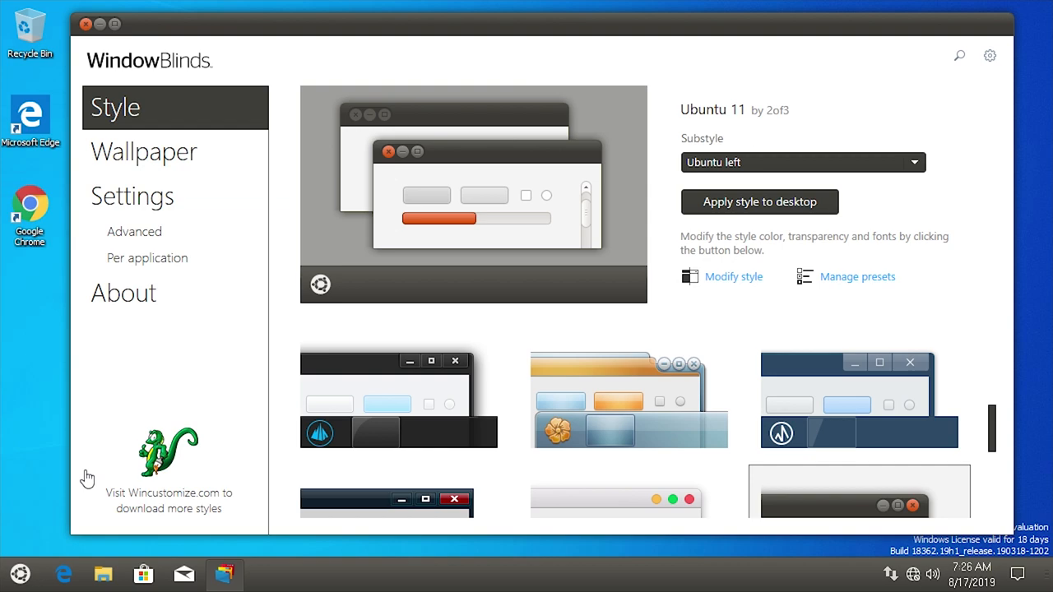